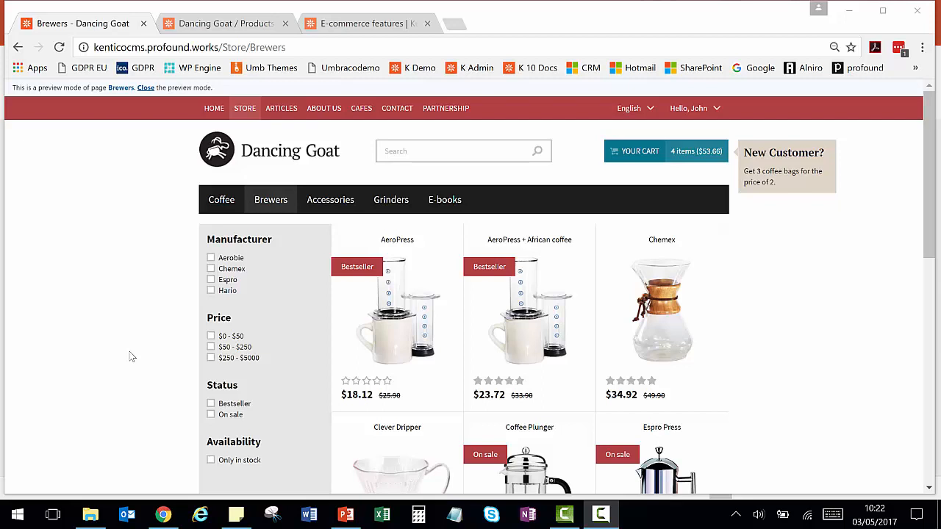
pyautogui.moveTo(285, 265)
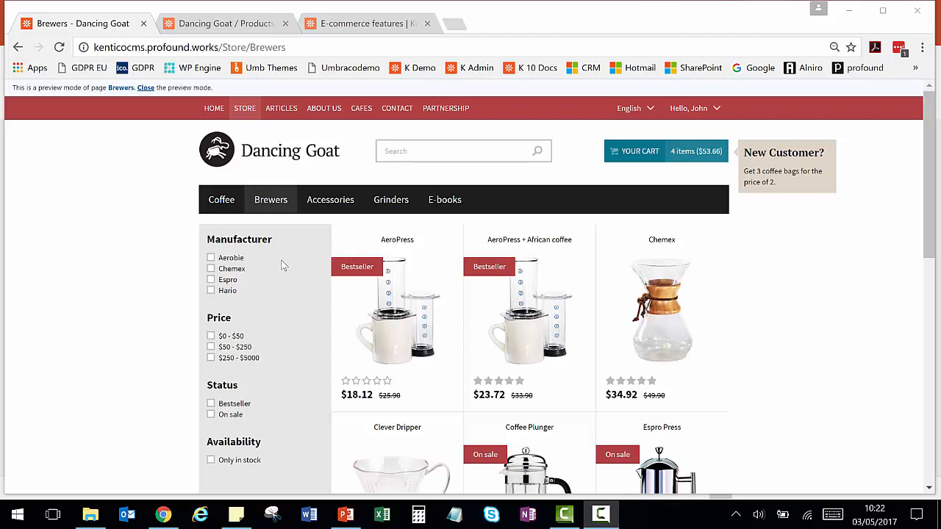
pyautogui.moveTo(286, 304)
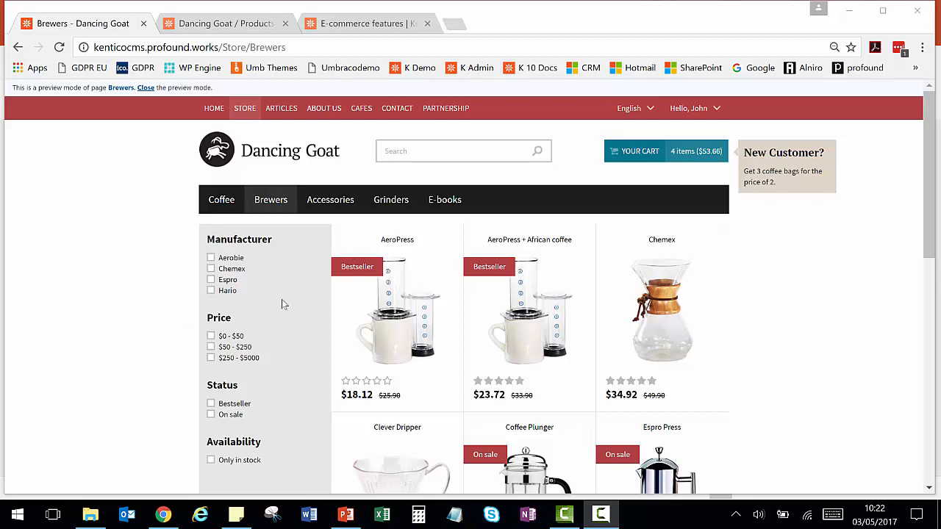
pyautogui.moveTo(287, 297)
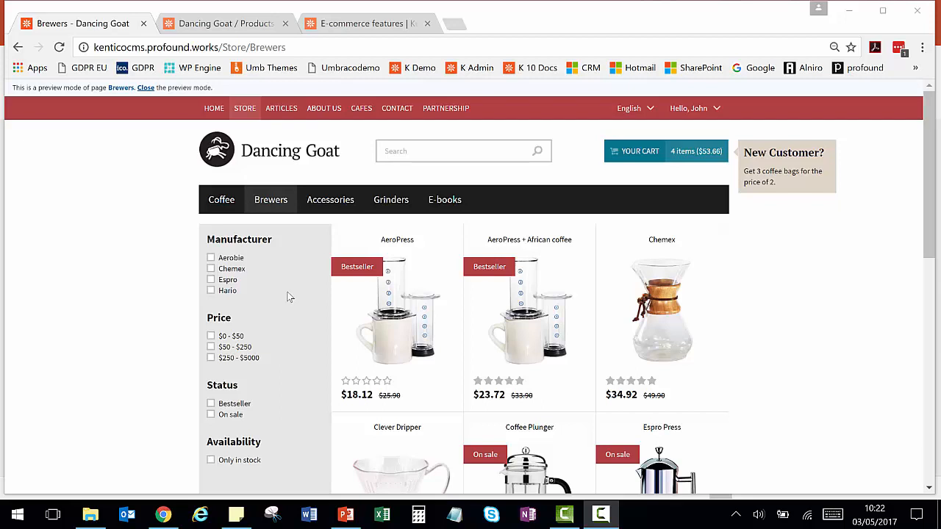
# Step: Switch the Dancing Goat store listing from Brewers to the Grinders category
pyautogui.click(391, 200)
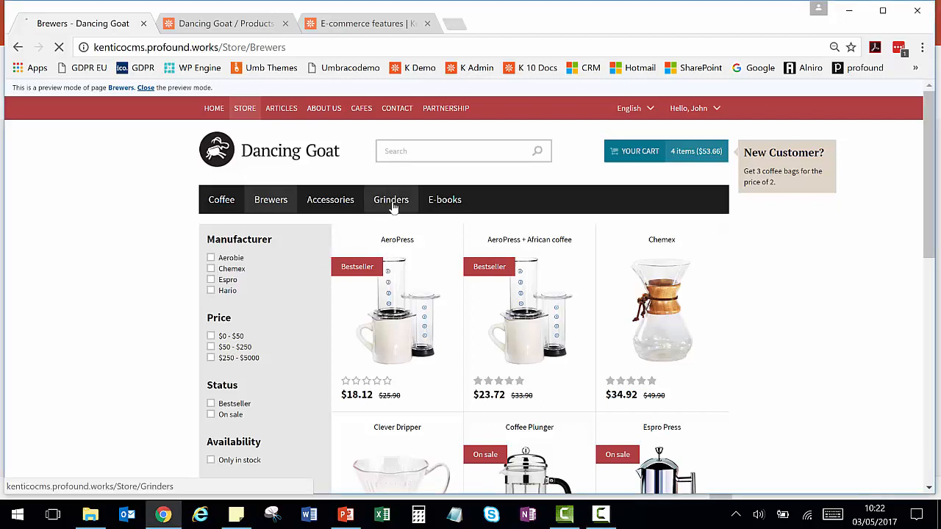
# Step: Open the Anfim Super Caimano grinder page and review its description and reviews
pyautogui.click(391, 200)
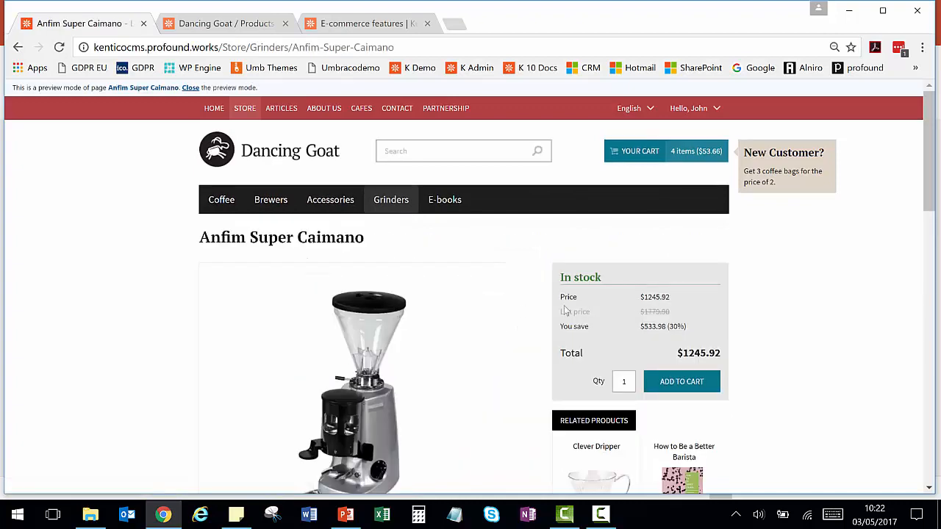
pyautogui.scroll(-3)
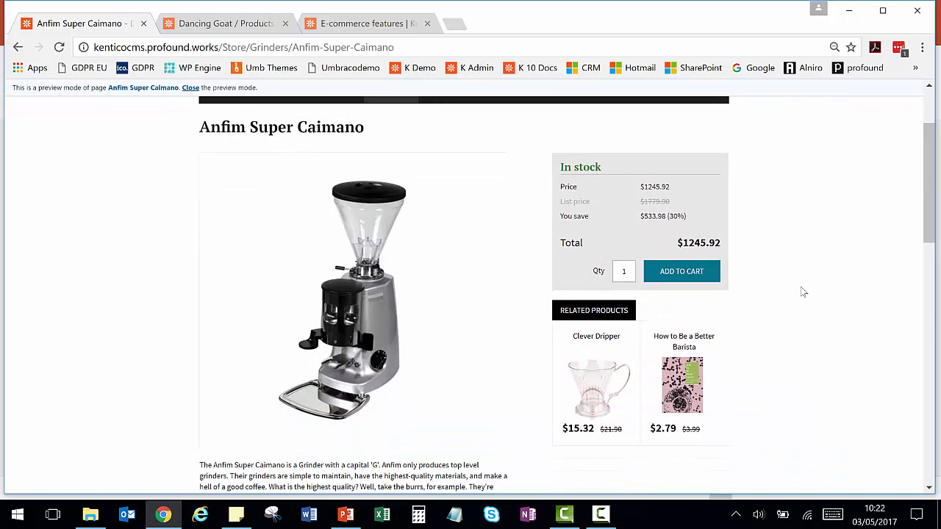
pyautogui.moveTo(653, 361)
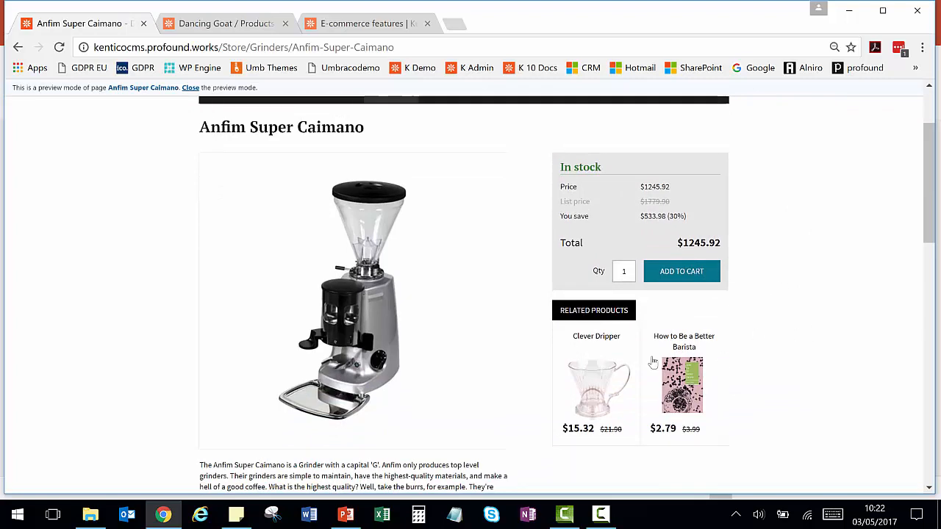
pyautogui.scroll(-3)
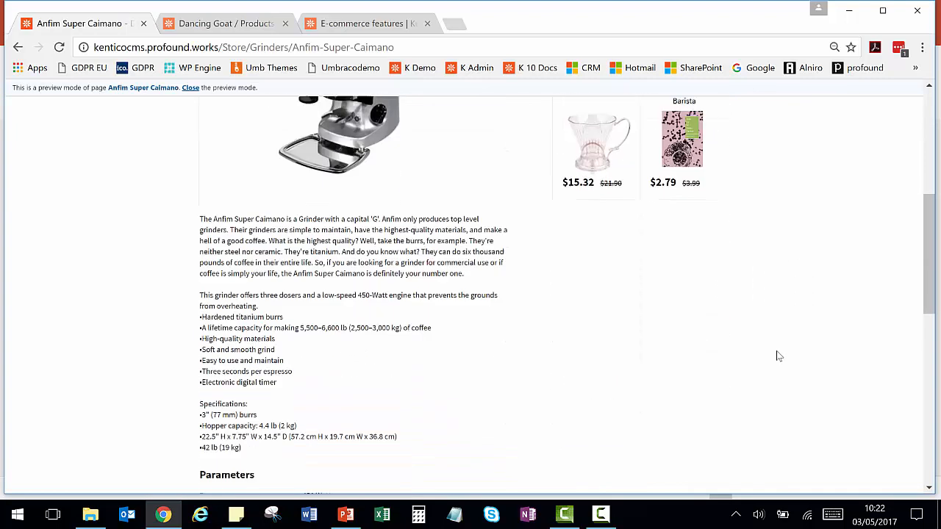
pyautogui.scroll(-3)
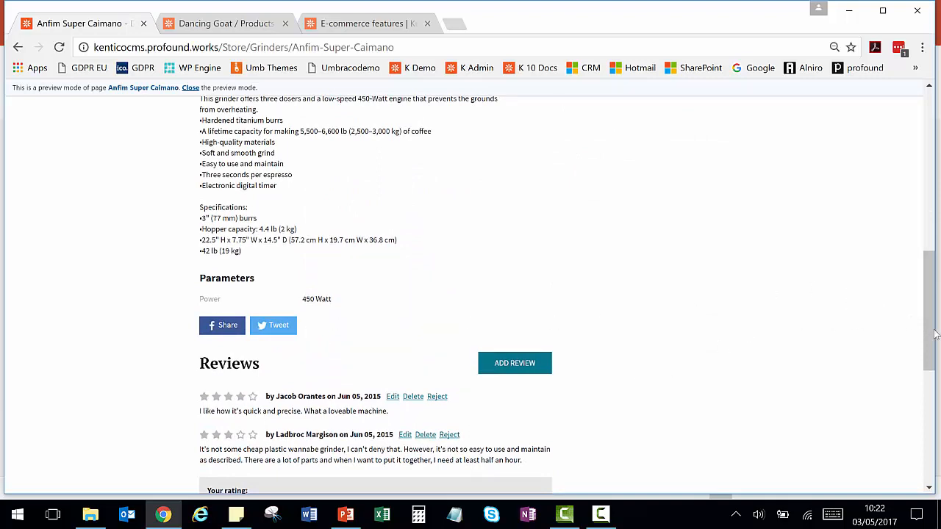
pyautogui.scroll(3)
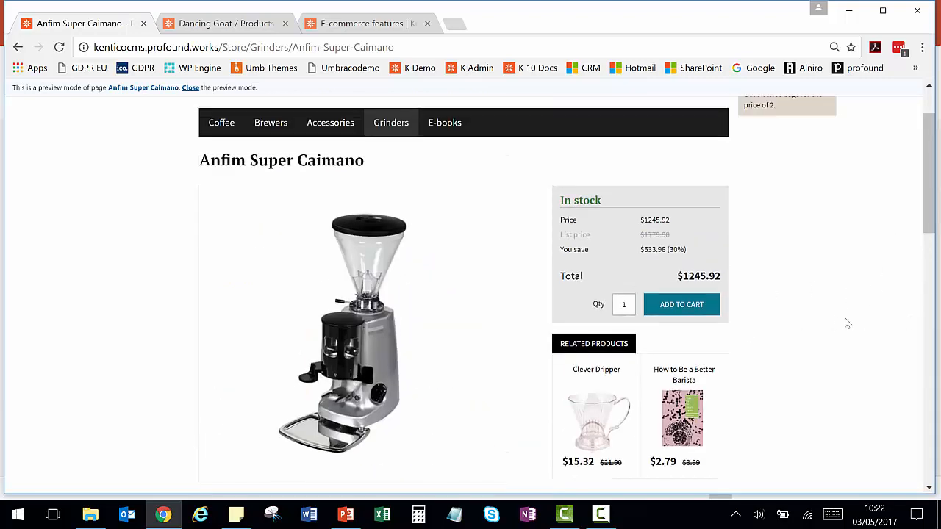
pyautogui.moveTo(841, 322)
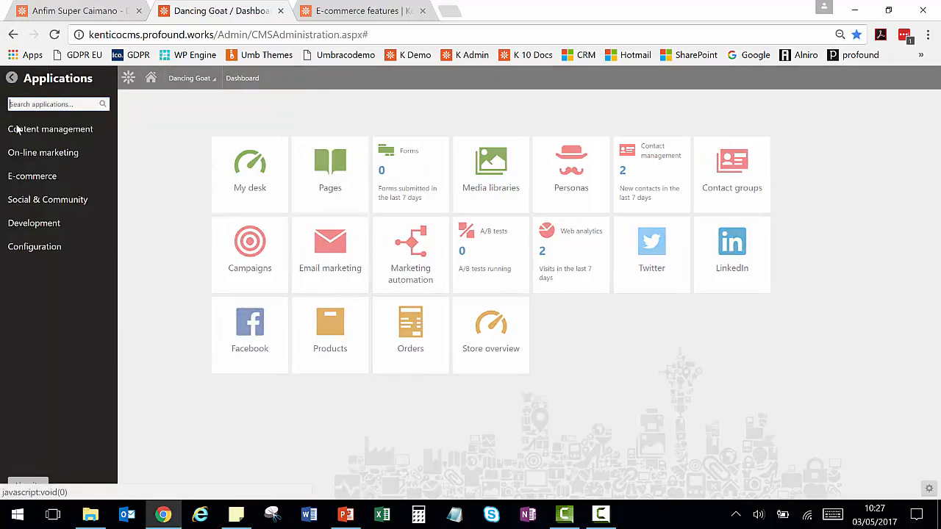
# Step: Open the E-commerce Products application listing SKU, price and stock for all products
pyautogui.click(33, 177)
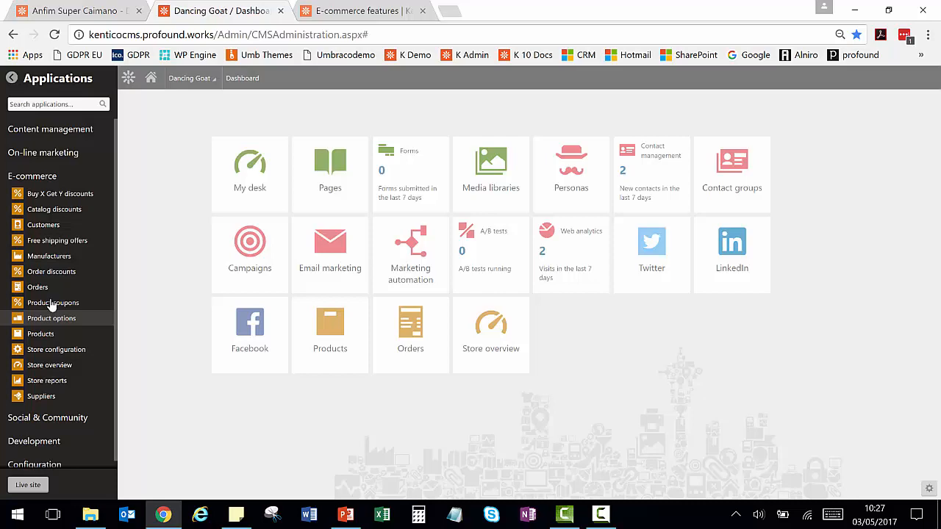
pyautogui.click(41, 333)
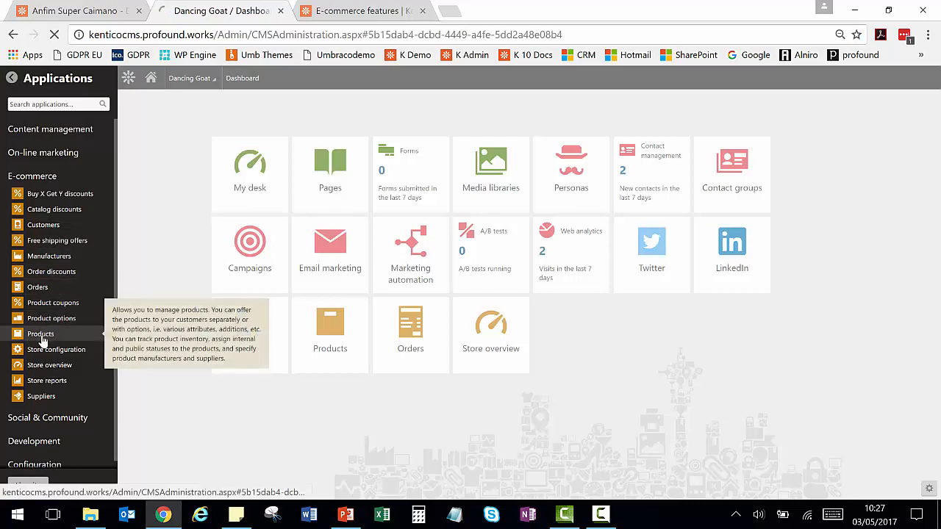
pyautogui.click(41, 335)
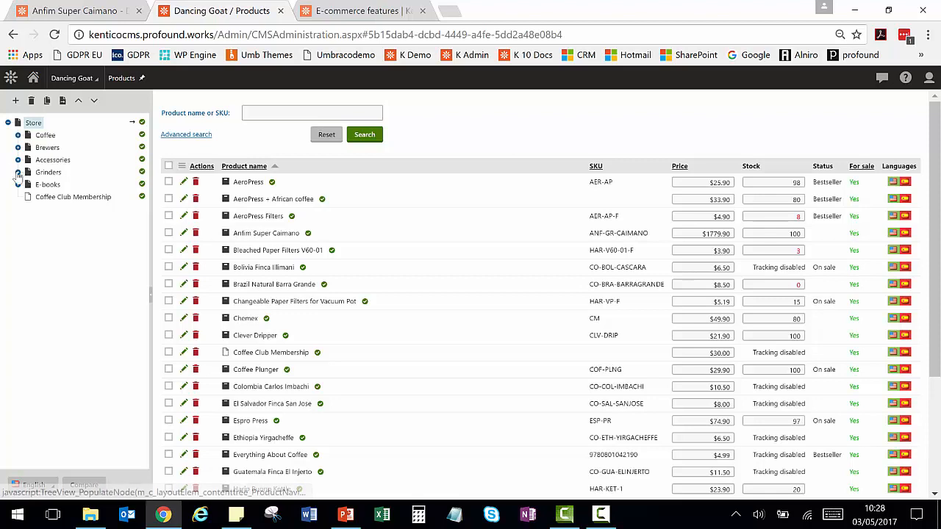
# Step: Expand Grinders and open the Anfim Super Caimano product's edit form
pyautogui.click(17, 172)
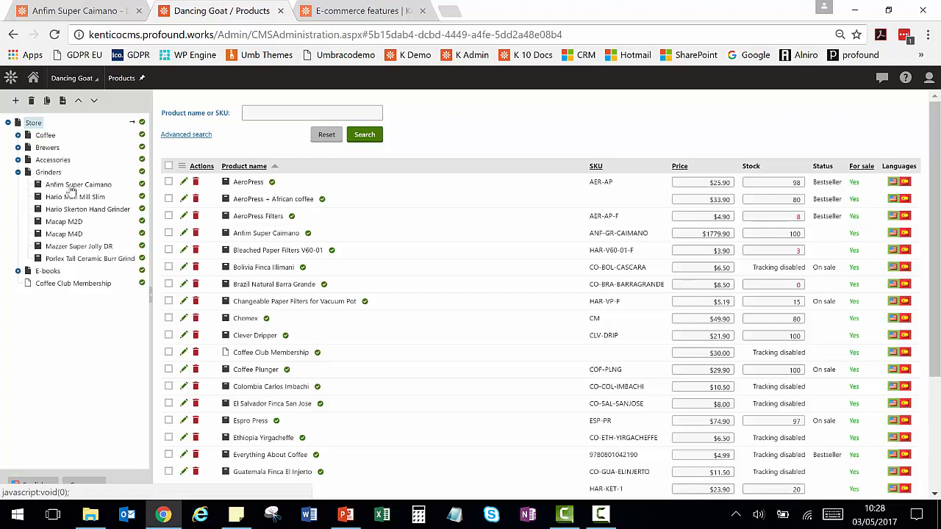
pyautogui.click(80, 185)
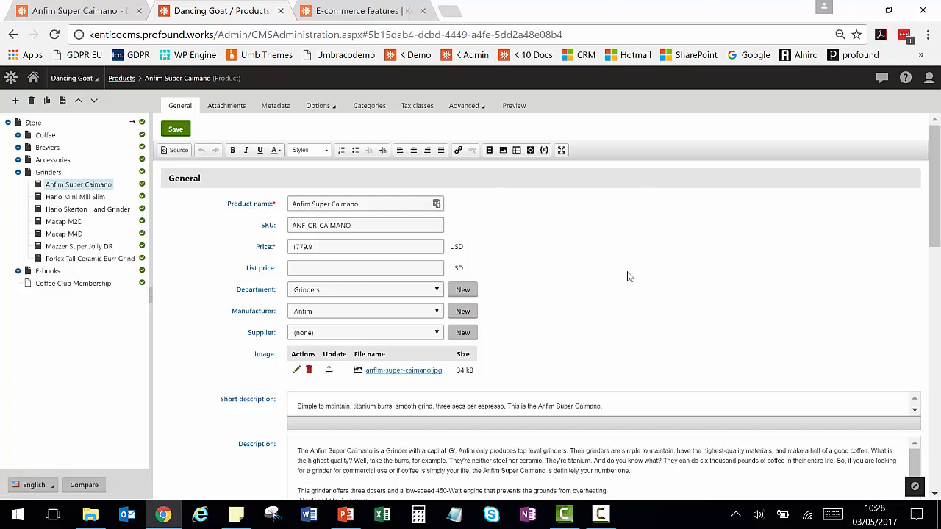
pyautogui.moveTo(653, 287)
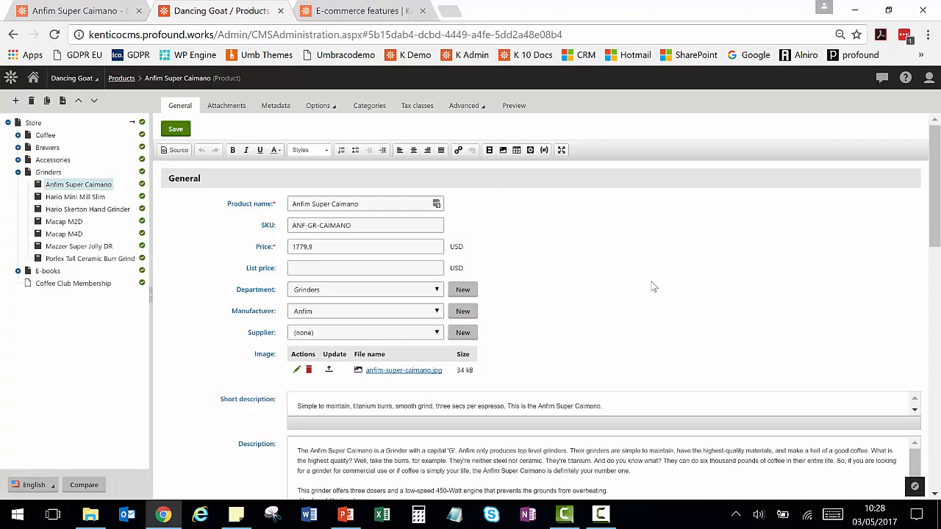
pyautogui.moveTo(370, 244)
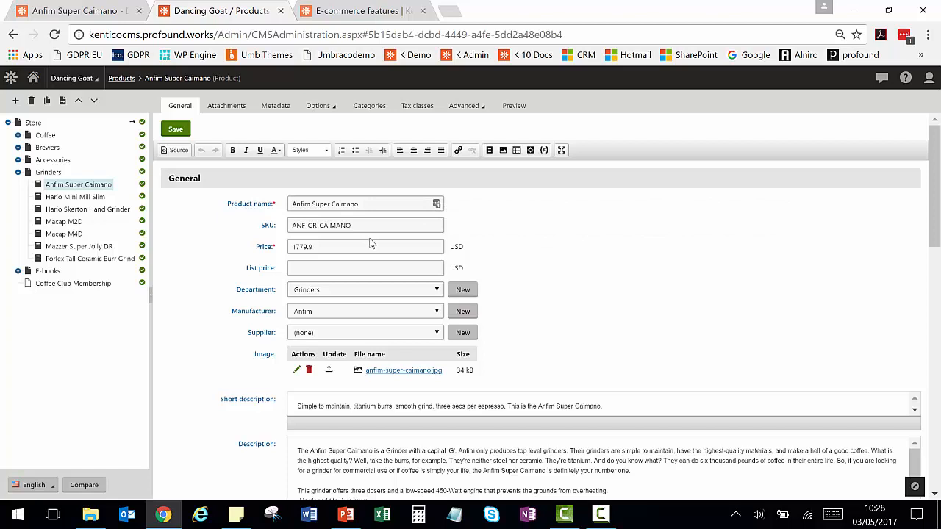
pyautogui.moveTo(539, 287)
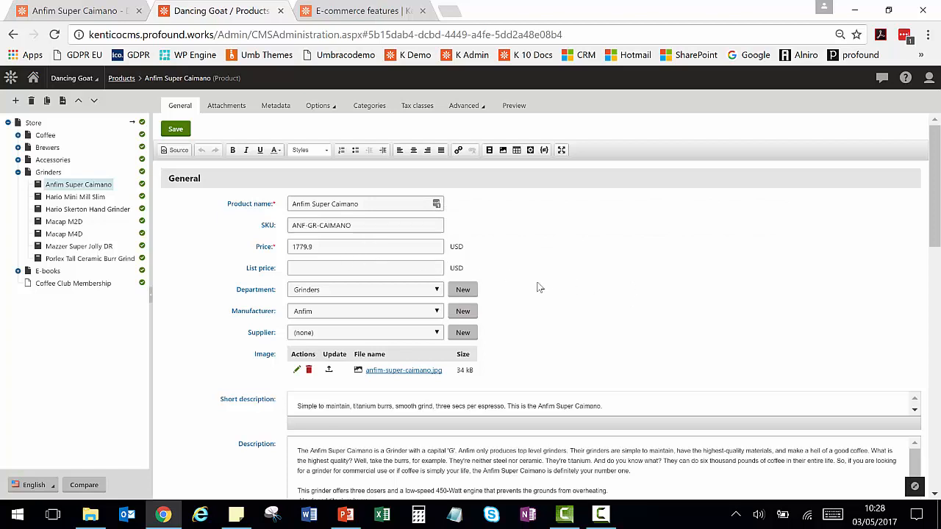
pyautogui.moveTo(358, 307)
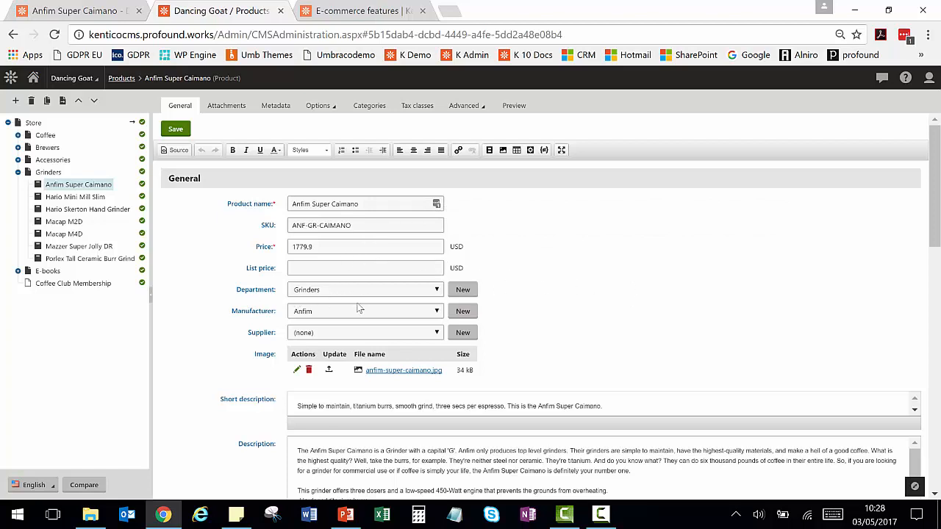
pyautogui.moveTo(335, 308)
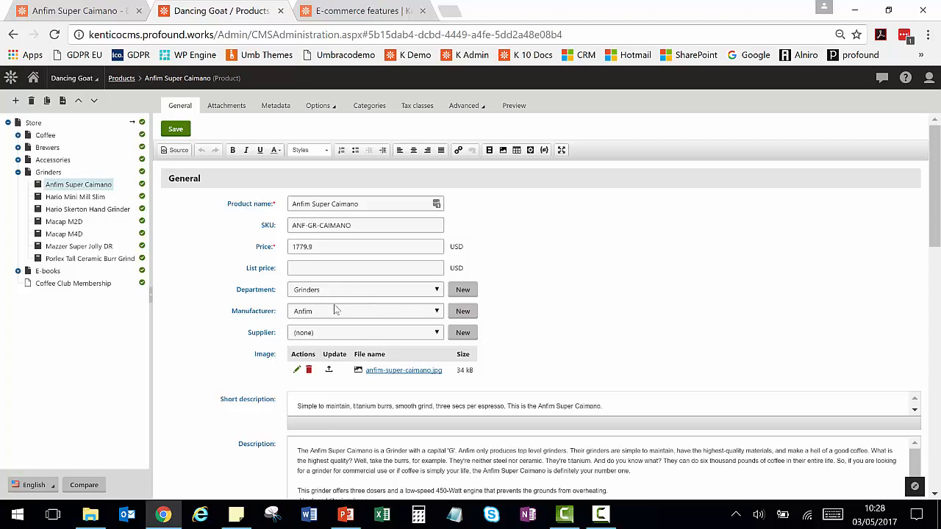
pyautogui.moveTo(551, 341)
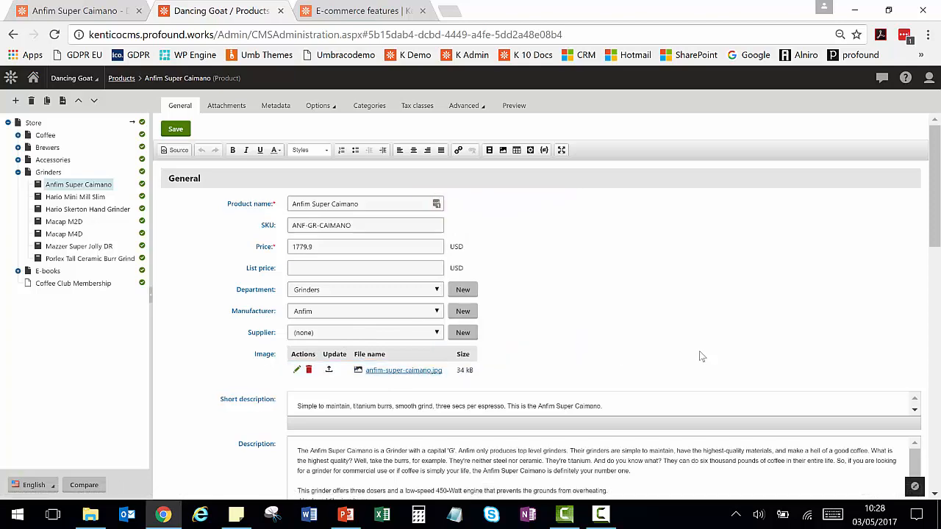
pyautogui.scroll(-3)
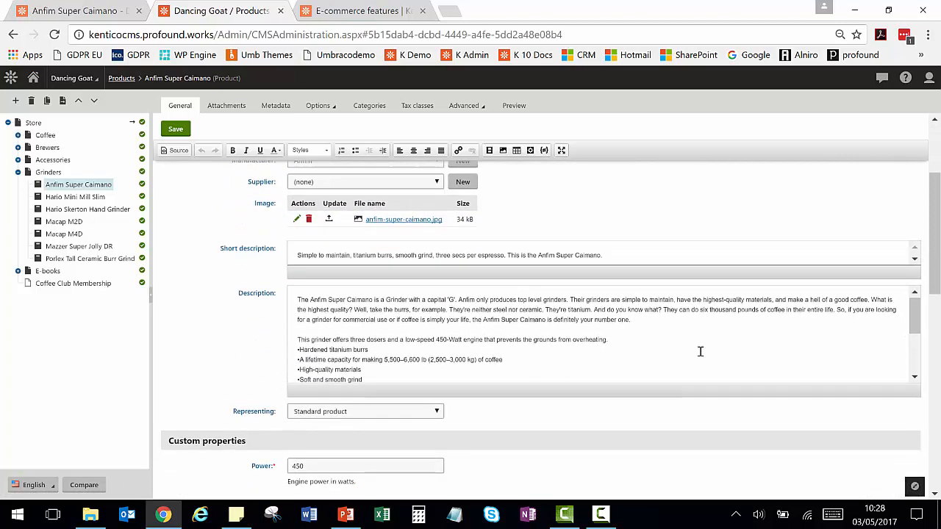
pyautogui.scroll(-3)
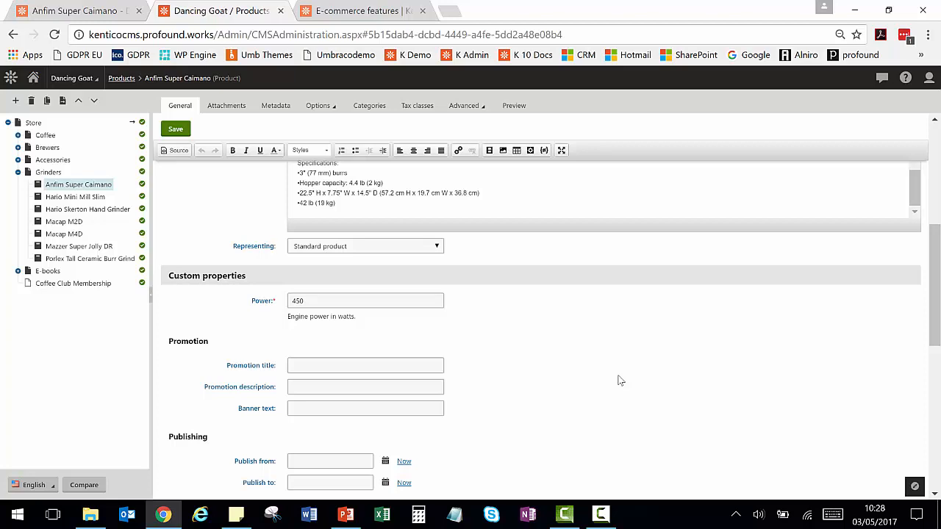
pyautogui.moveTo(650, 424)
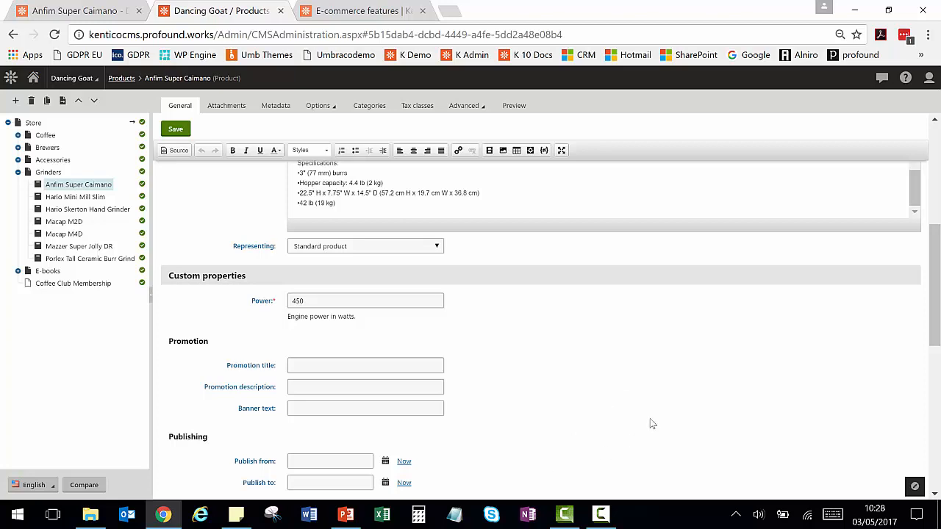
pyautogui.scroll(-3)
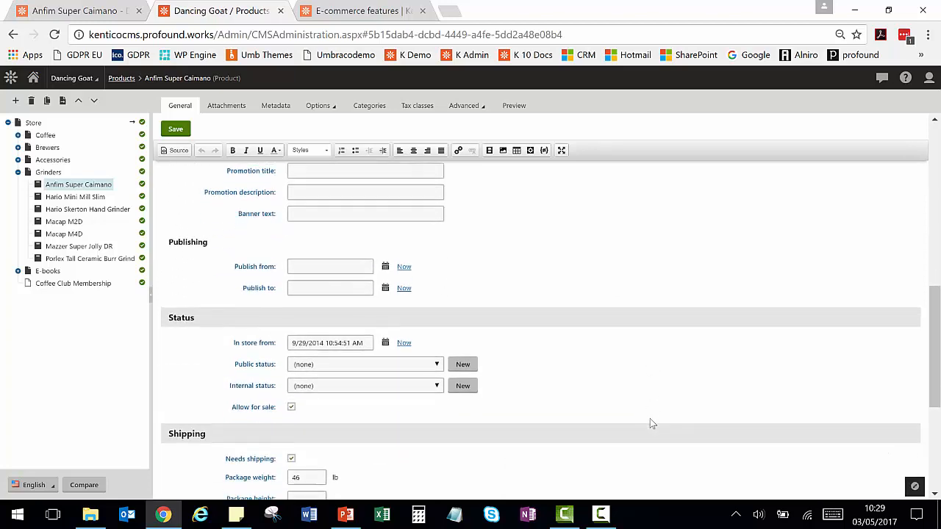
pyautogui.moveTo(526, 312)
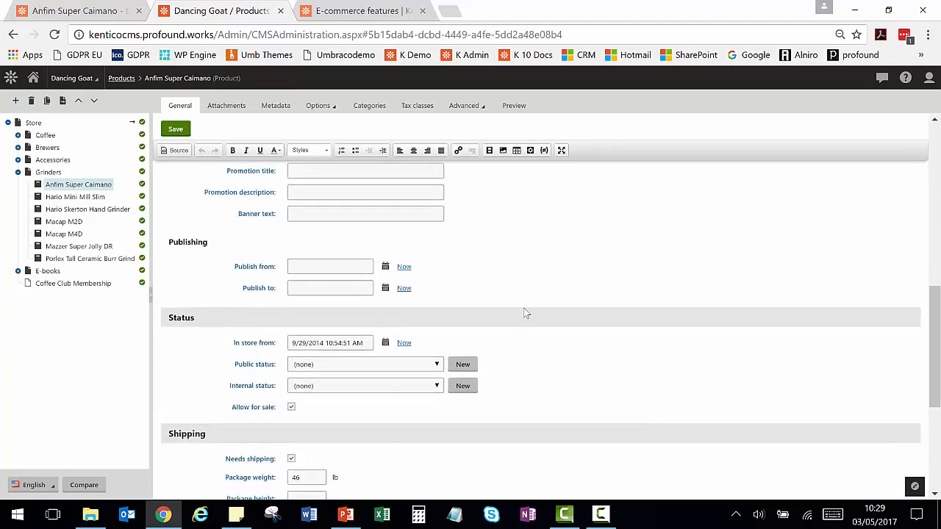
pyautogui.moveTo(605, 380)
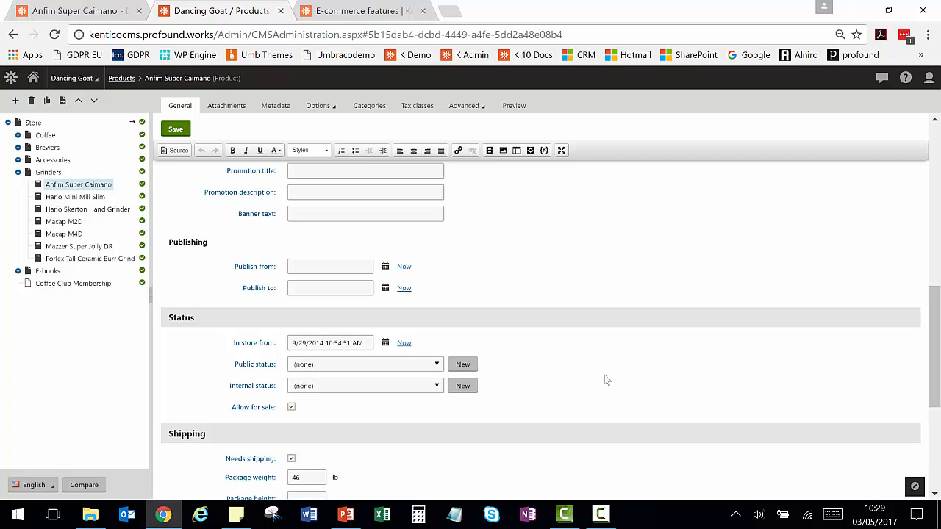
pyautogui.moveTo(632, 380)
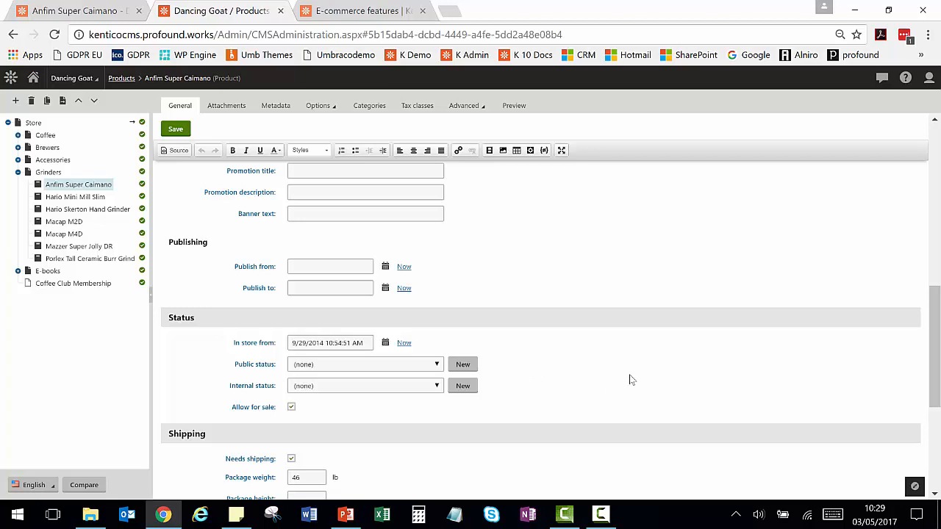
pyautogui.scroll(-3)
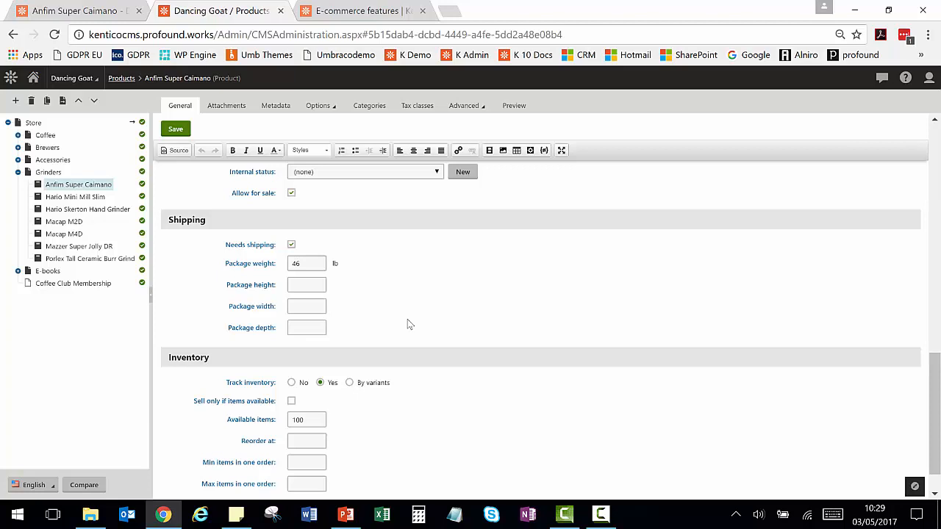
pyautogui.moveTo(383, 326)
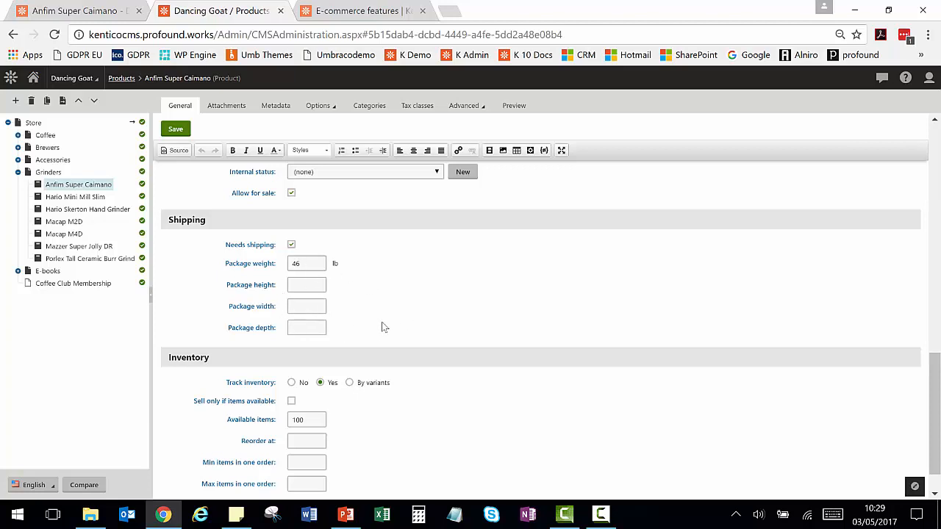
pyautogui.moveTo(483, 320)
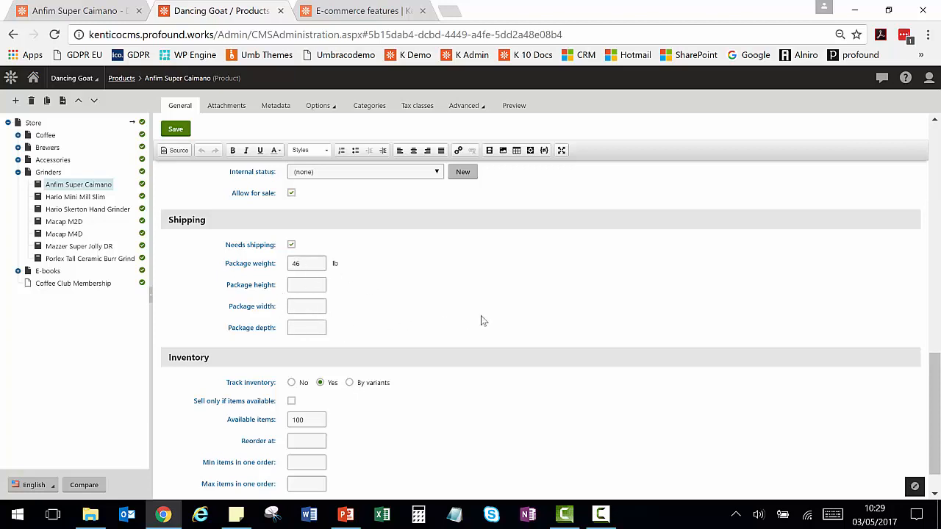
pyautogui.scroll(-3)
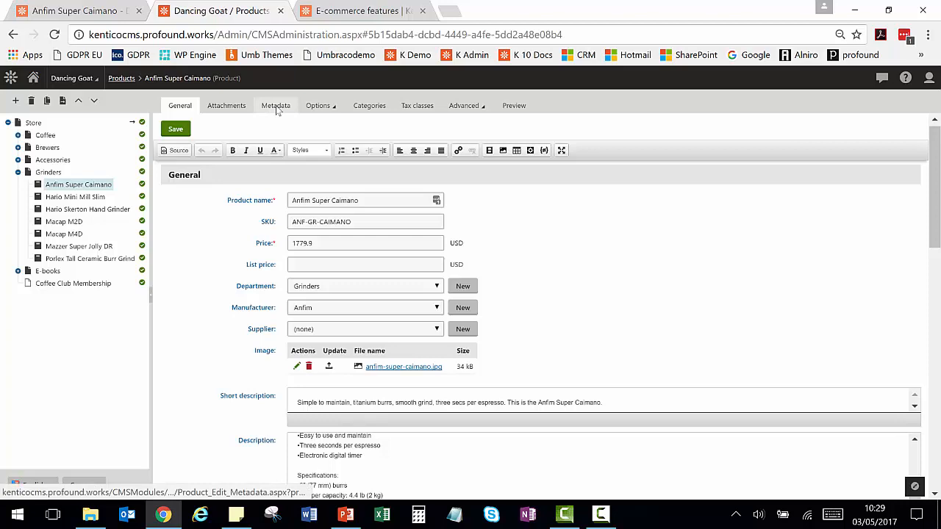
# Step: Show the product's Metadata settings with inherited page title, description and keywords
pyautogui.click(276, 106)
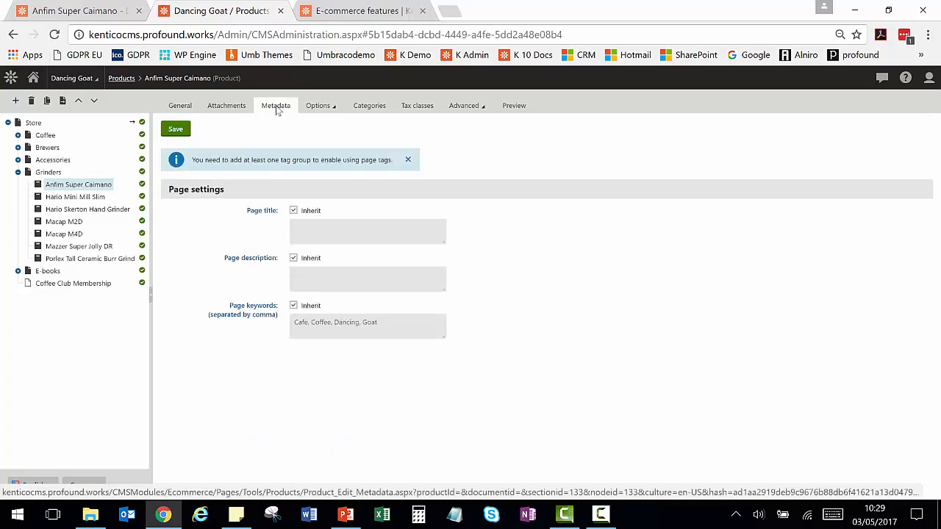
pyautogui.moveTo(403, 221)
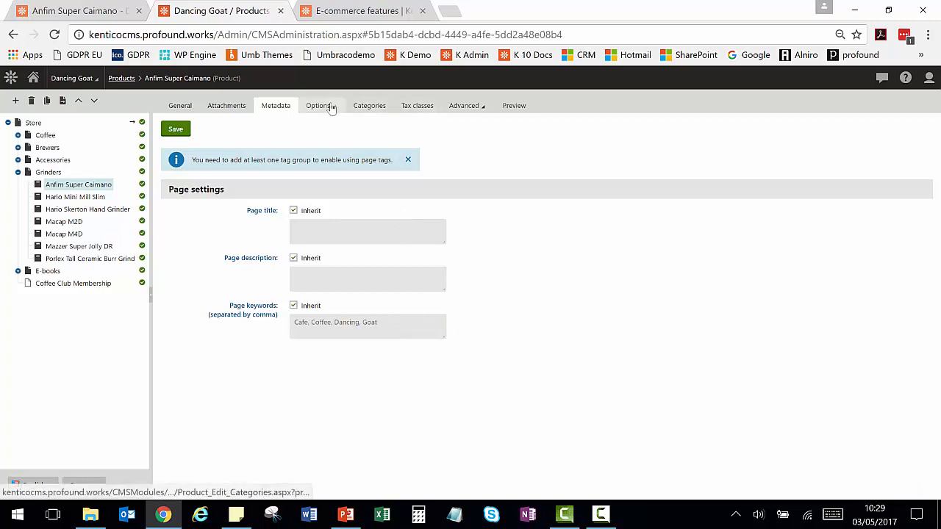
pyautogui.click(320, 106)
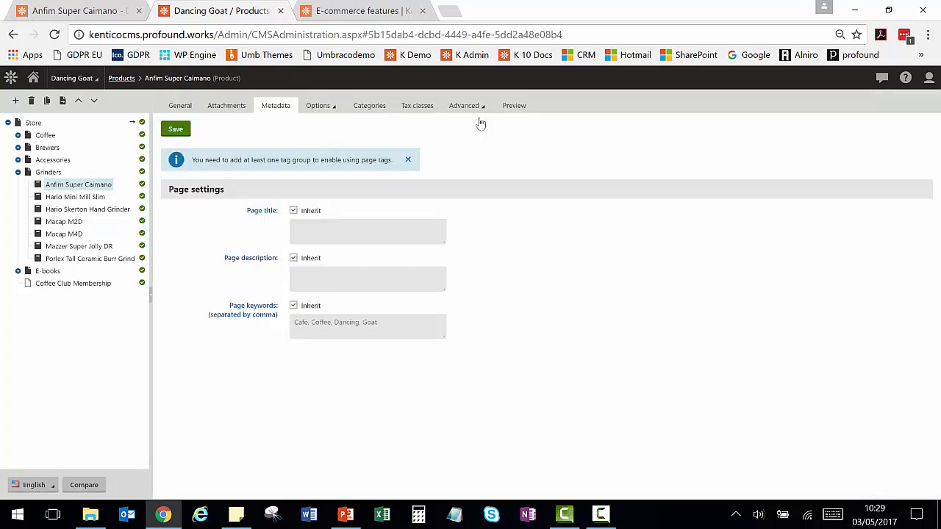
# Step: List the grinder's related products (Clever Dripper, barista e-book), then start its preview
pyautogui.click(465, 106)
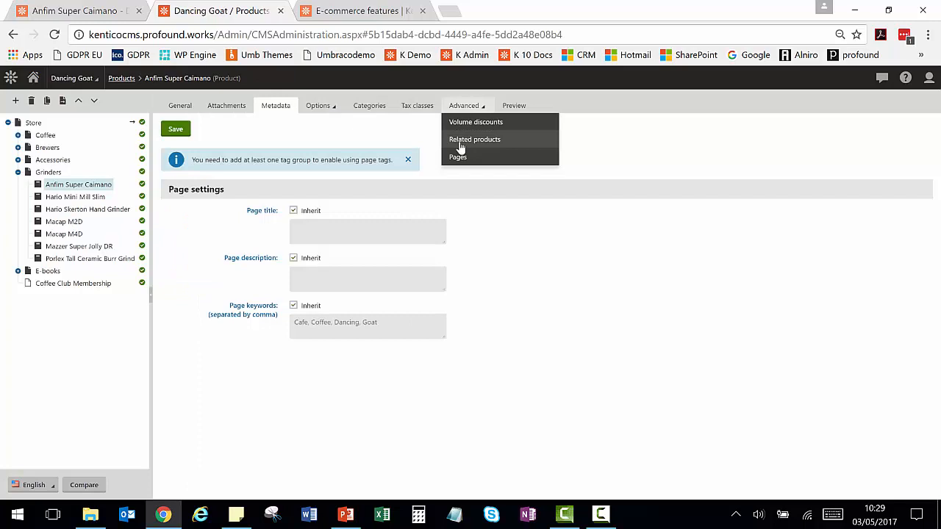
pyautogui.click(474, 139)
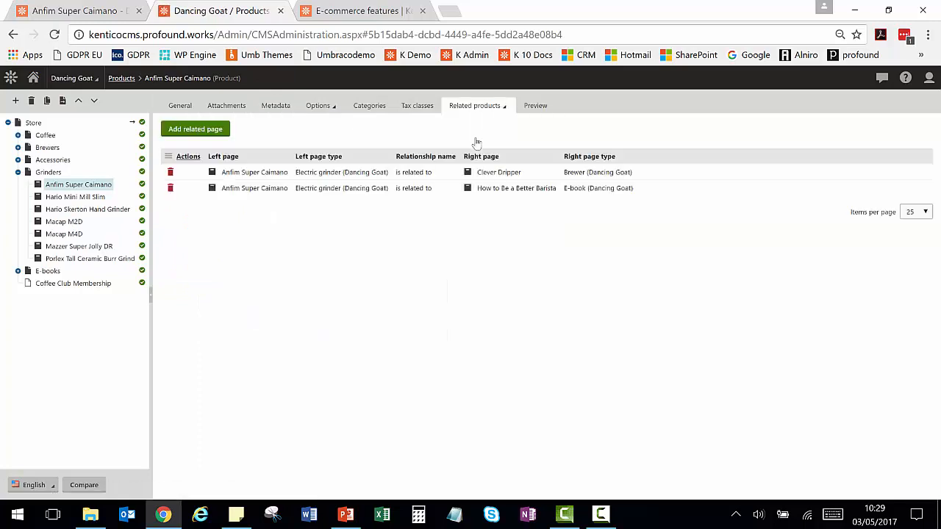
pyautogui.moveTo(435, 150)
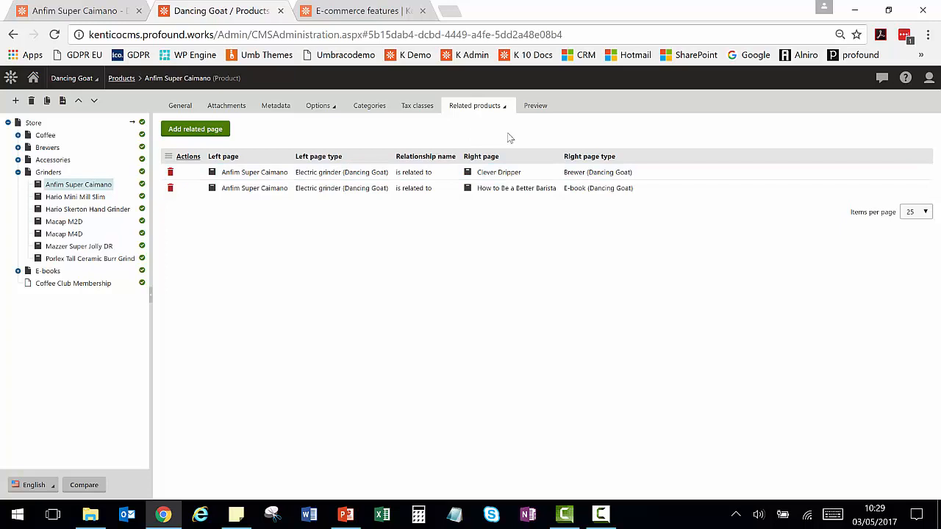
pyautogui.click(513, 106)
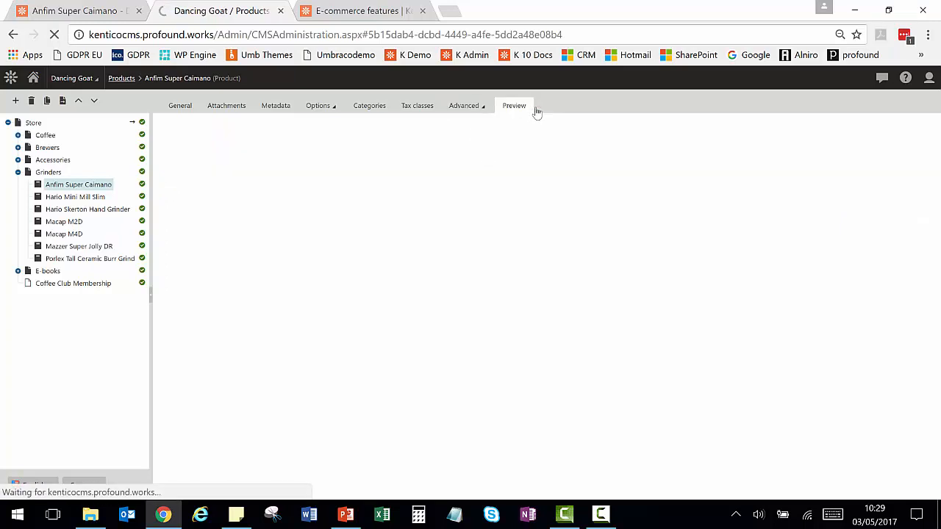
# Step: Load the Anfim Super Caimano storefront preview and look down the rendered page
pyautogui.click(513, 106)
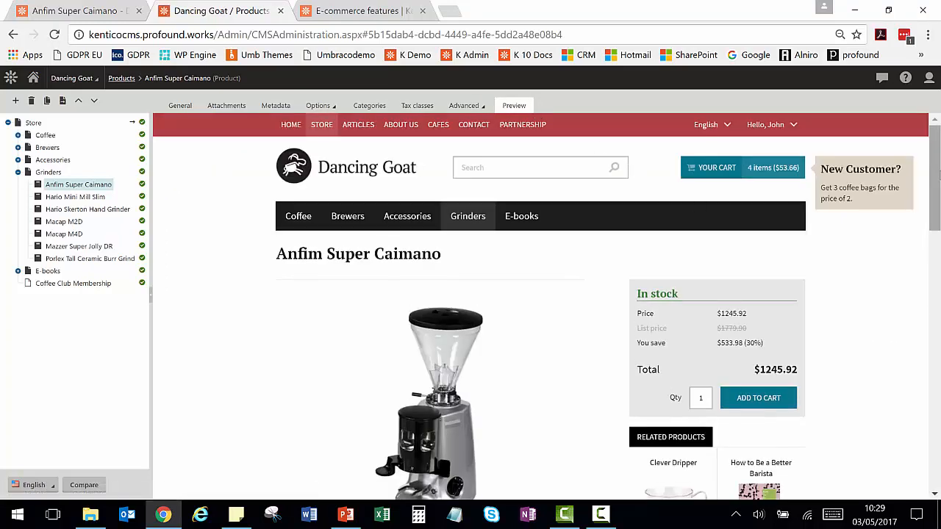
pyautogui.scroll(-3)
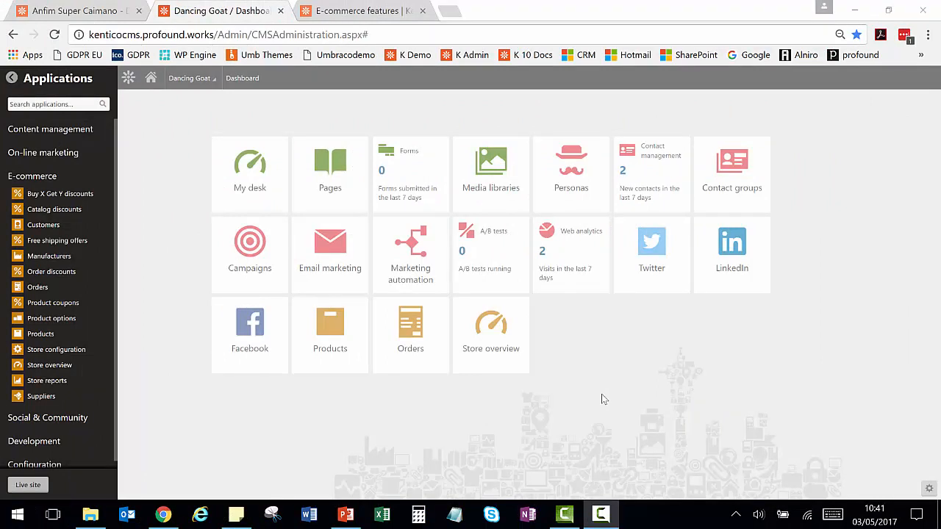
pyautogui.moveTo(109, 370)
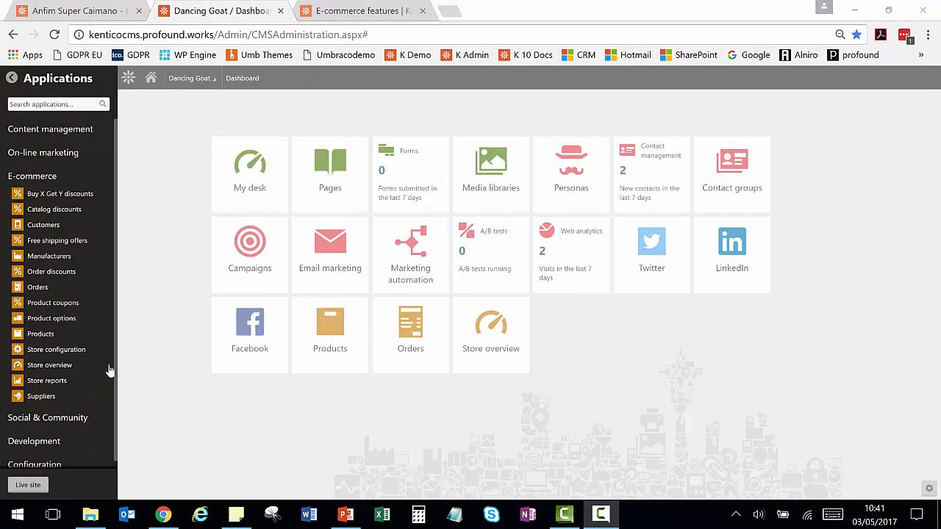
# Step: Open Store configuration and list the departments Accessories, Brewers, Coffees, E-books and Grinders
pyautogui.click(56, 350)
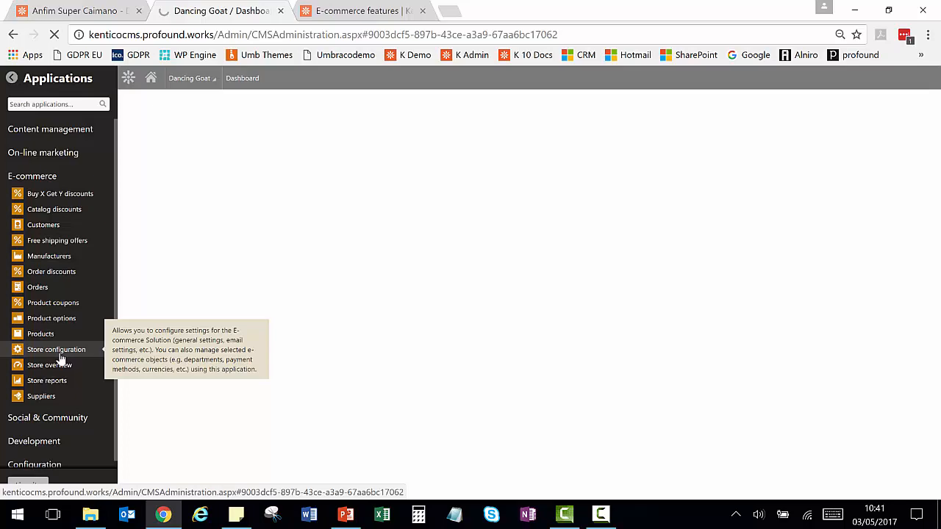
pyautogui.click(56, 350)
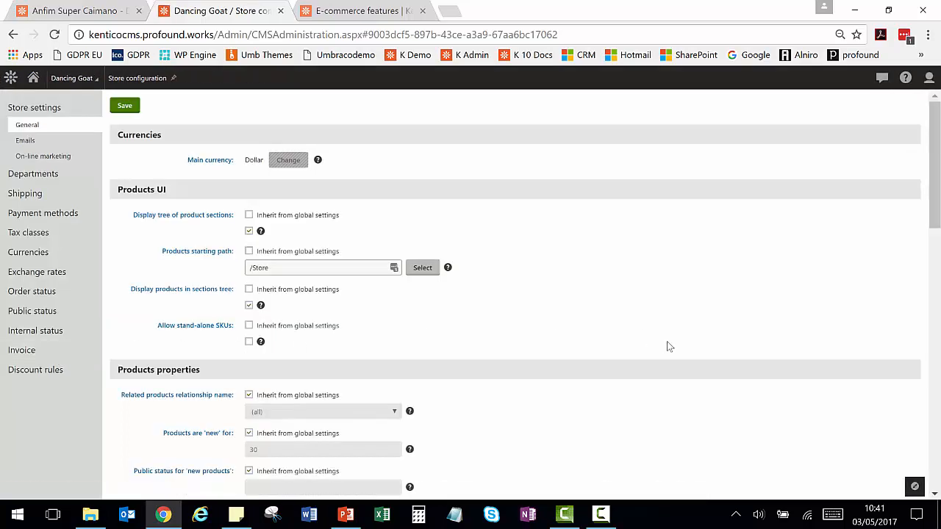
pyautogui.scroll(-3)
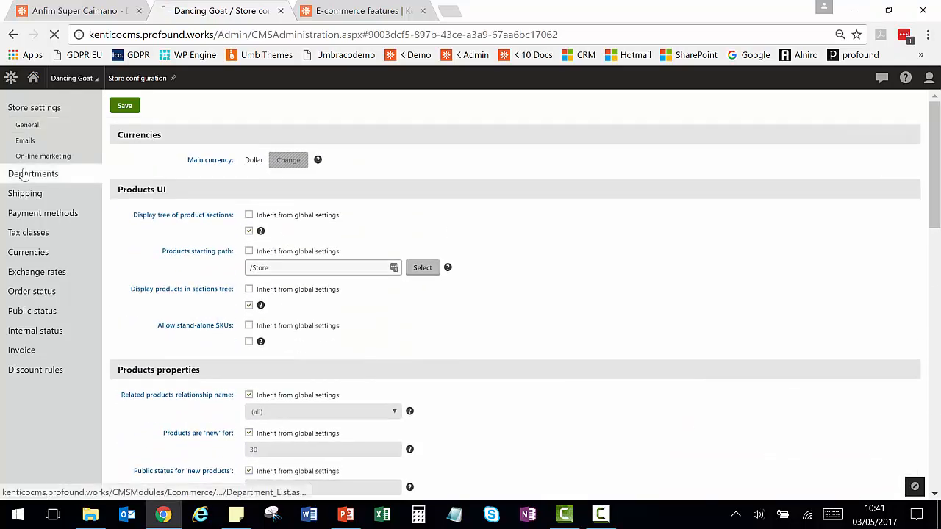
pyautogui.click(32, 173)
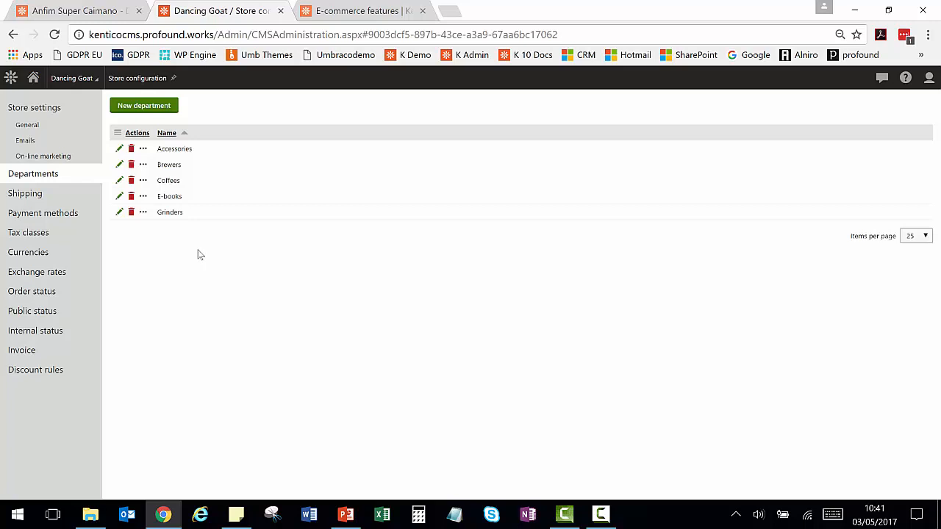
pyautogui.click(25, 194)
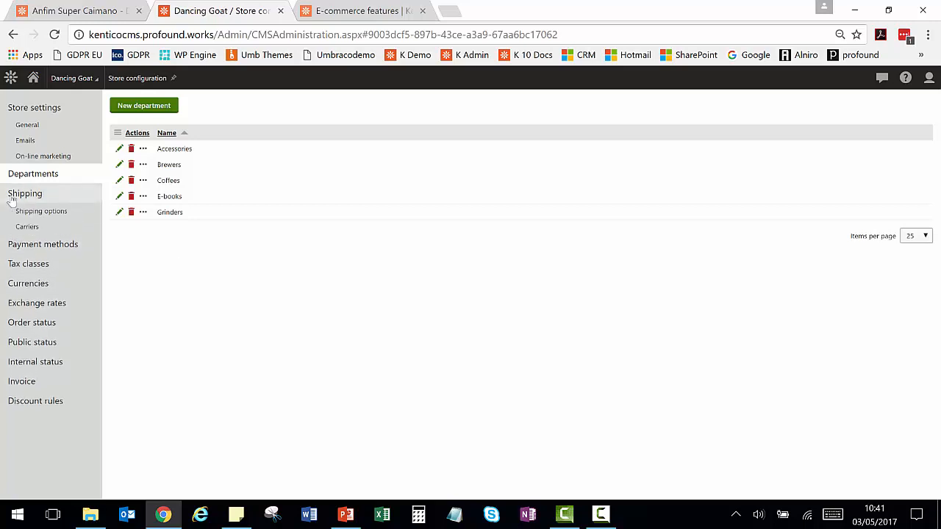
# Step: Review shipping options, payment methods, tax classes, order statuses and the Bestseller/On sale public statuses
pyautogui.click(41, 212)
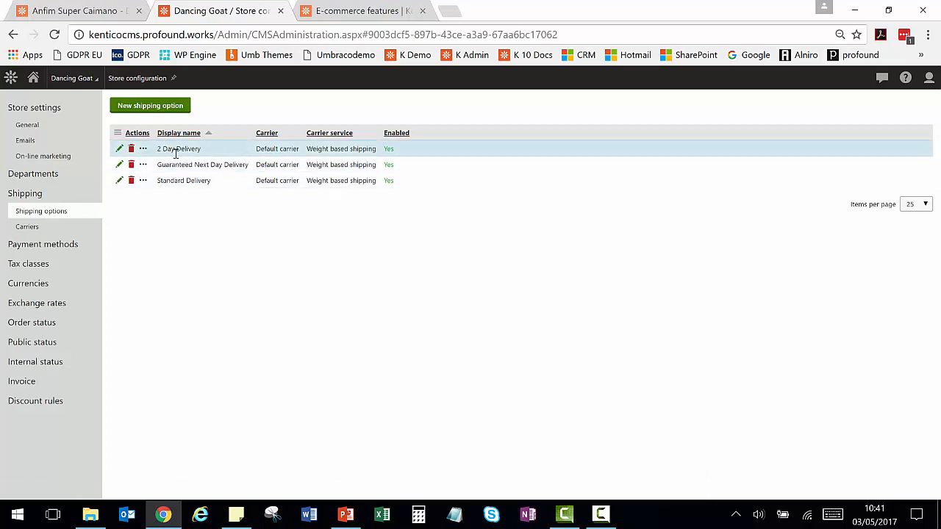
pyautogui.moveTo(250, 298)
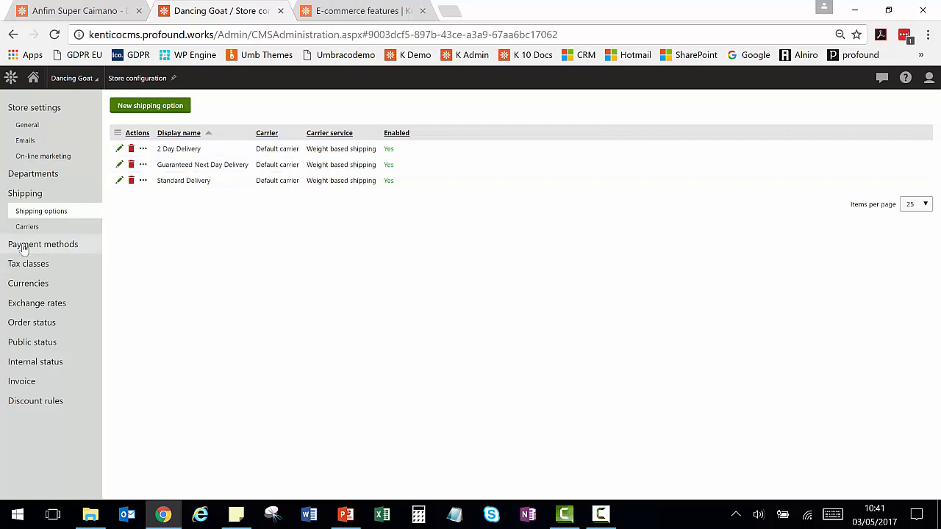
pyautogui.click(43, 244)
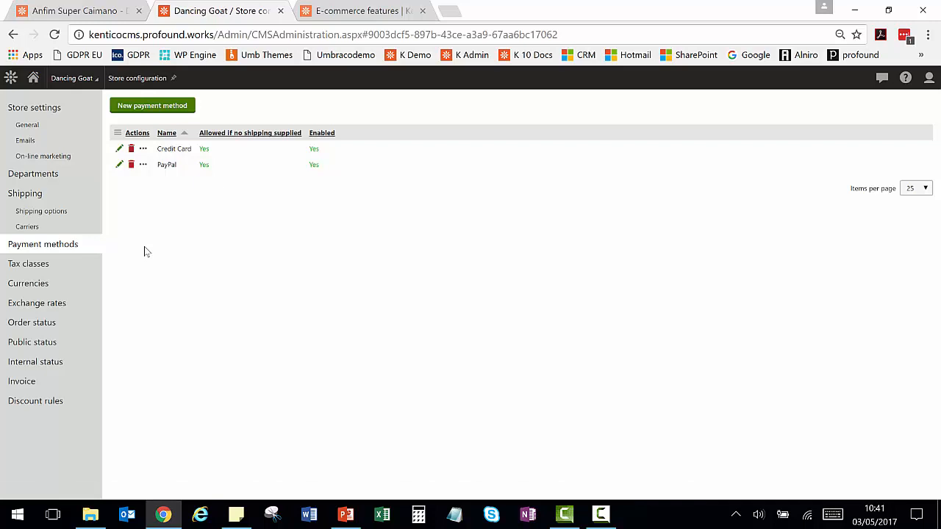
pyautogui.moveTo(173, 165)
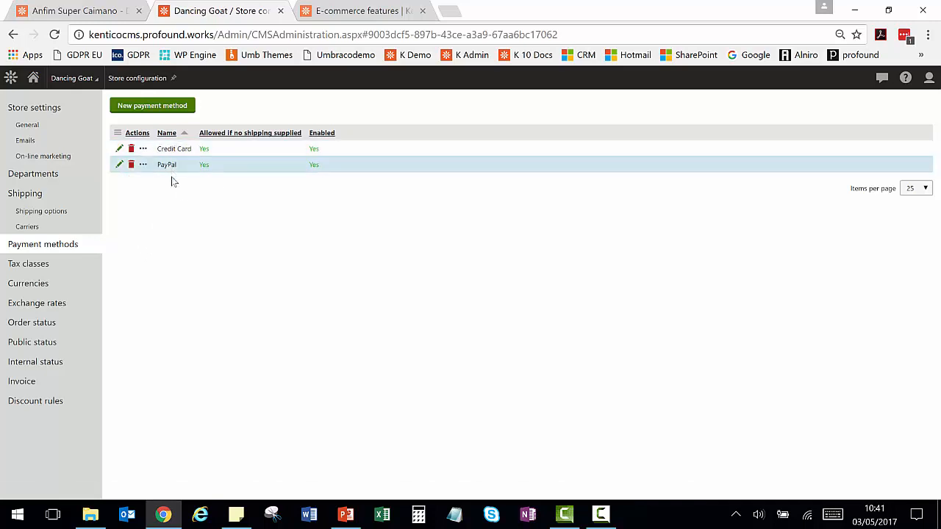
pyautogui.moveTo(29, 264)
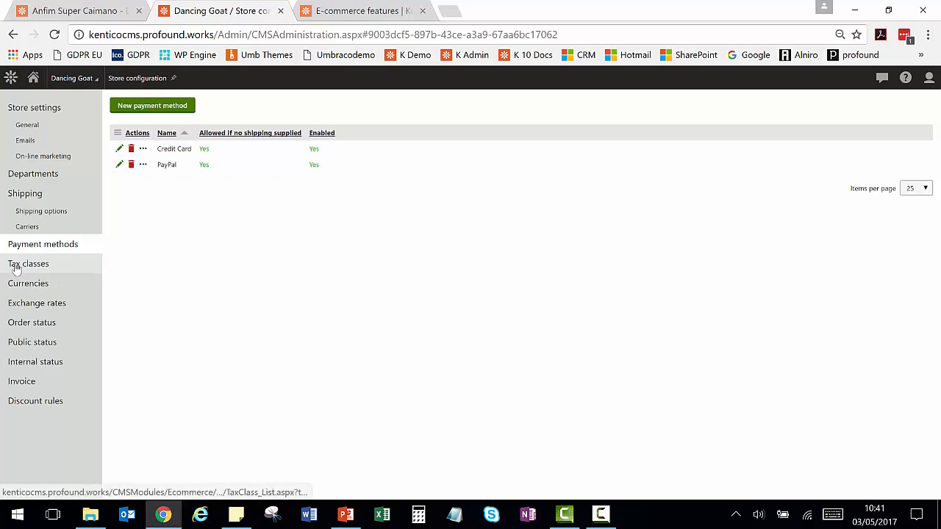
pyautogui.click(29, 263)
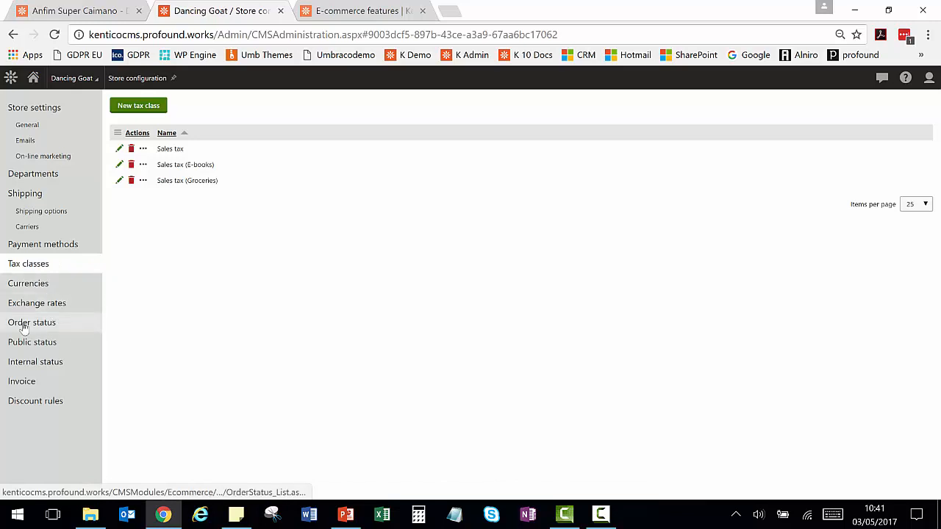
pyautogui.click(32, 322)
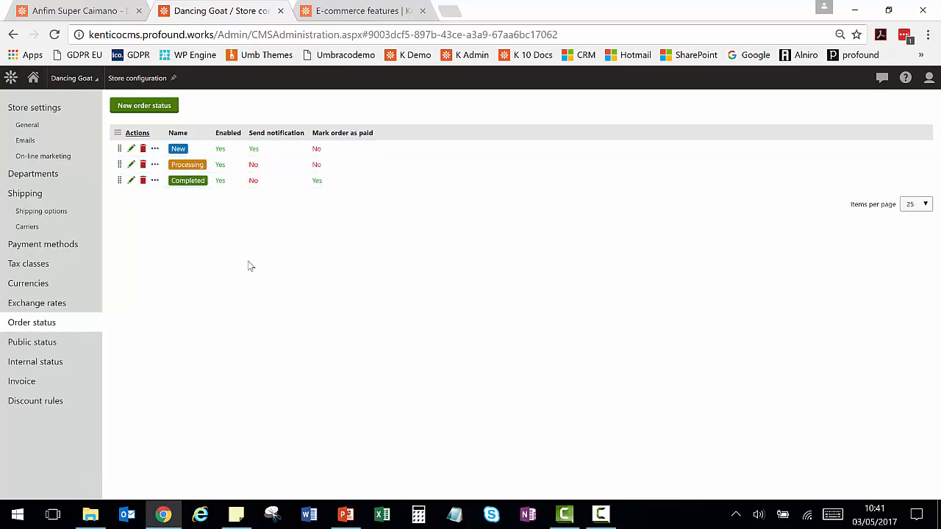
pyautogui.moveTo(250, 326)
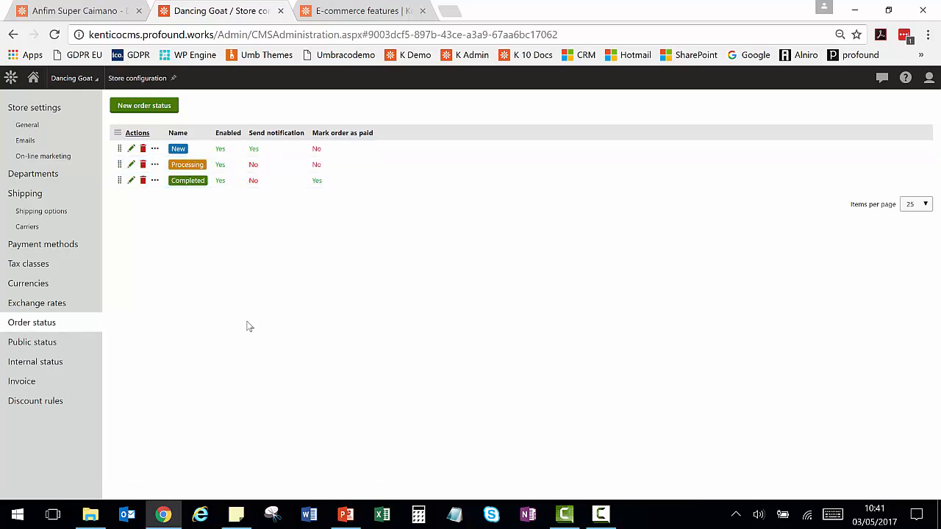
pyautogui.moveTo(32, 341)
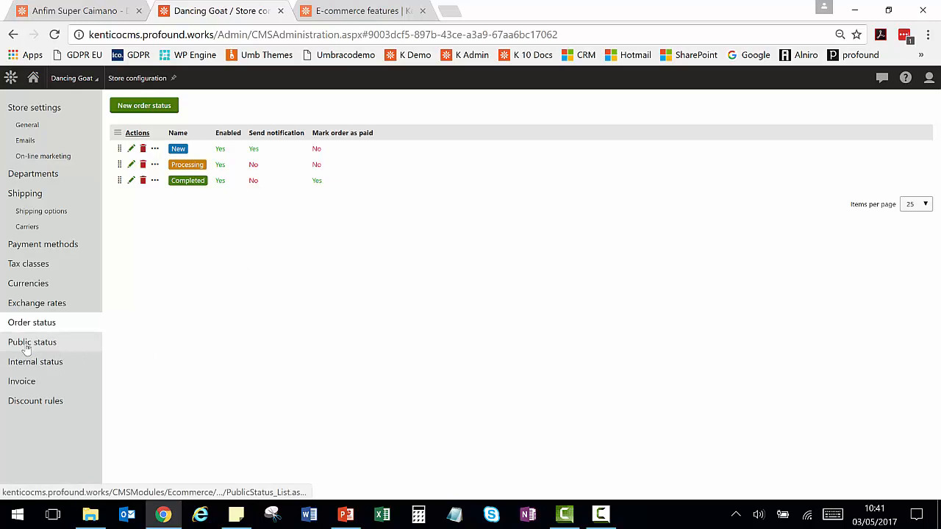
pyautogui.click(32, 341)
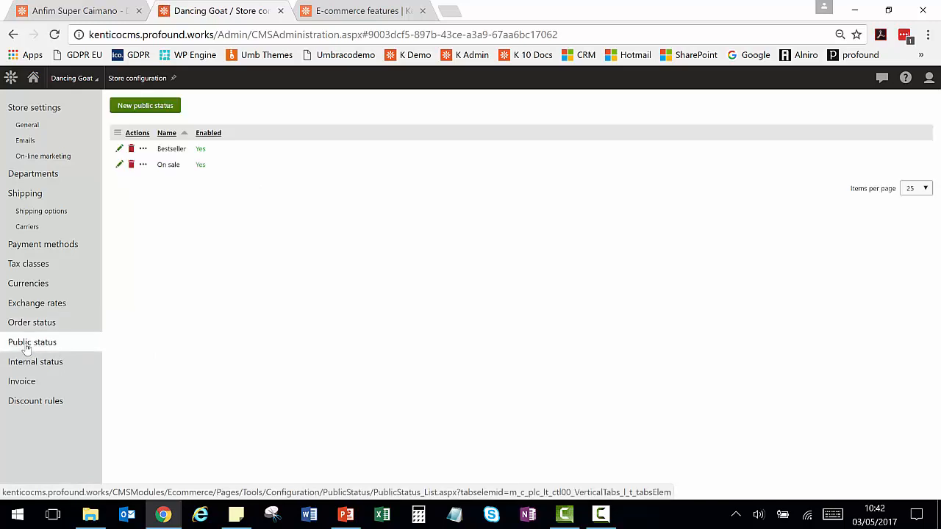
# Step: Open the invoice template editor showing logo, order number, date, customer and payment macros
pyautogui.click(21, 380)
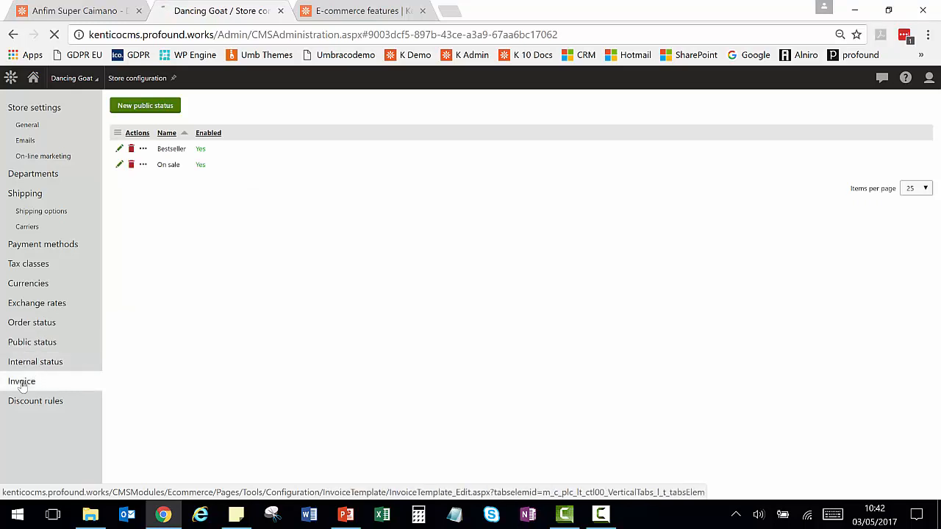
pyautogui.click(20, 380)
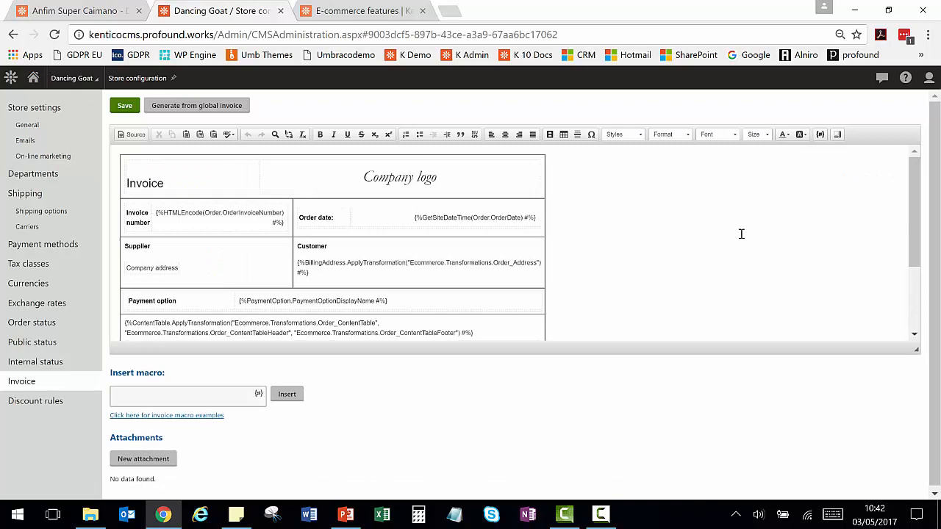
pyautogui.moveTo(915, 242)
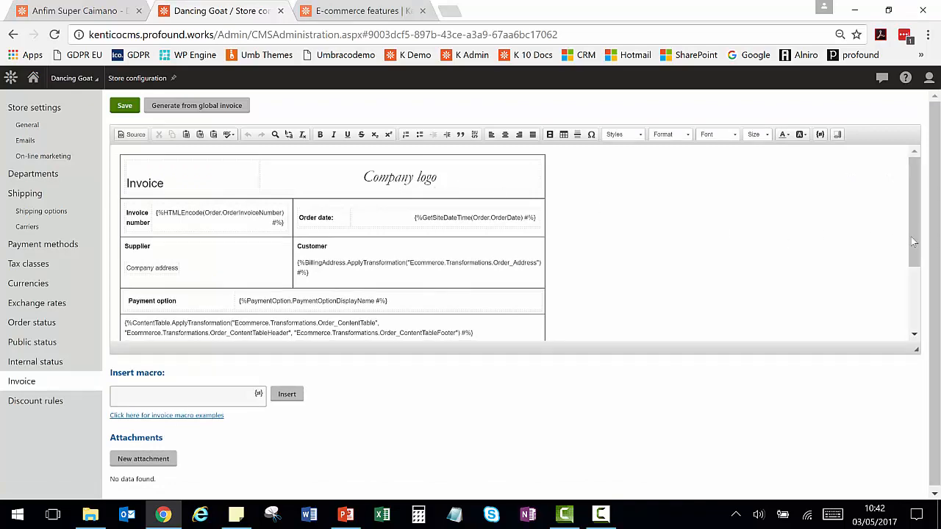
pyautogui.click(144, 182)
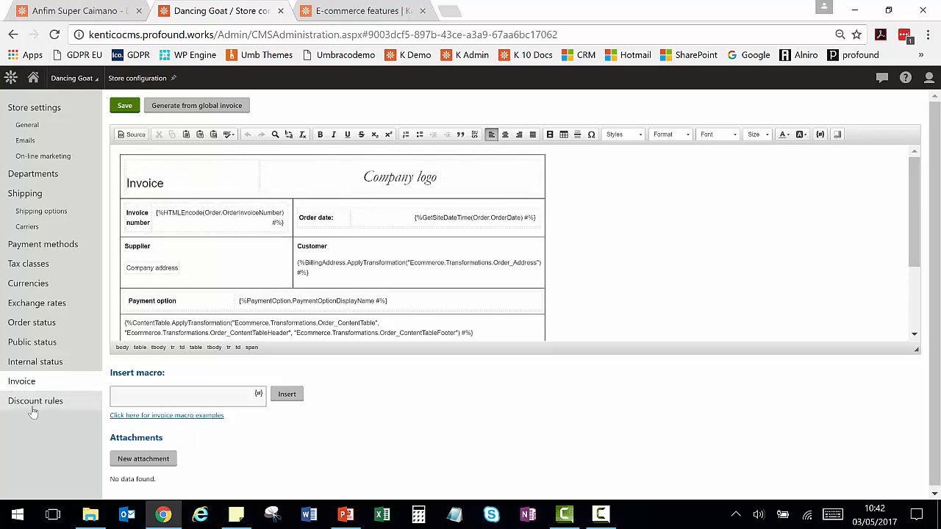
pyautogui.click(35, 400)
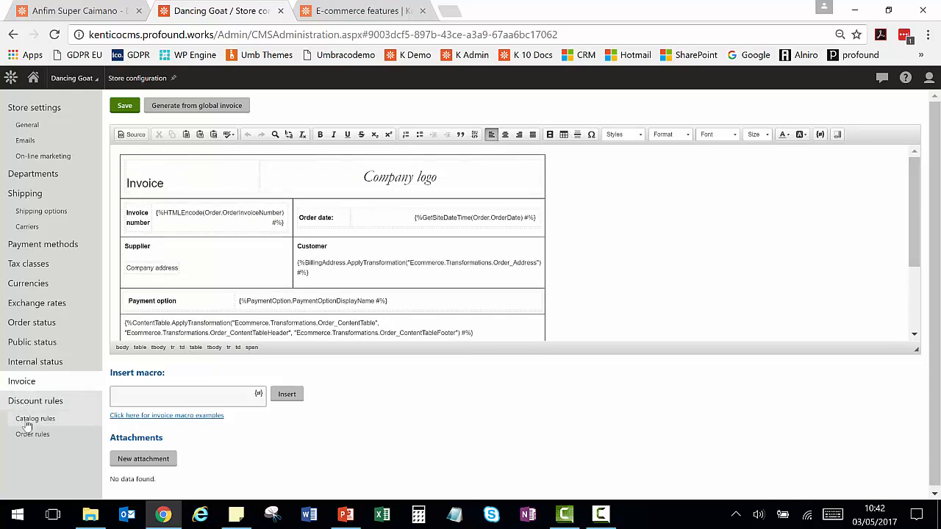
pyautogui.moveTo(35, 418)
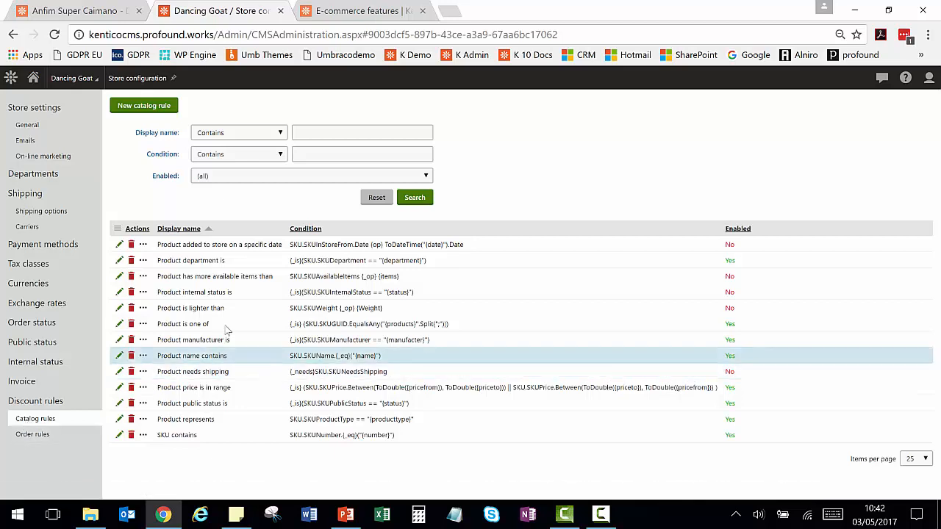
pyautogui.moveTo(238, 370)
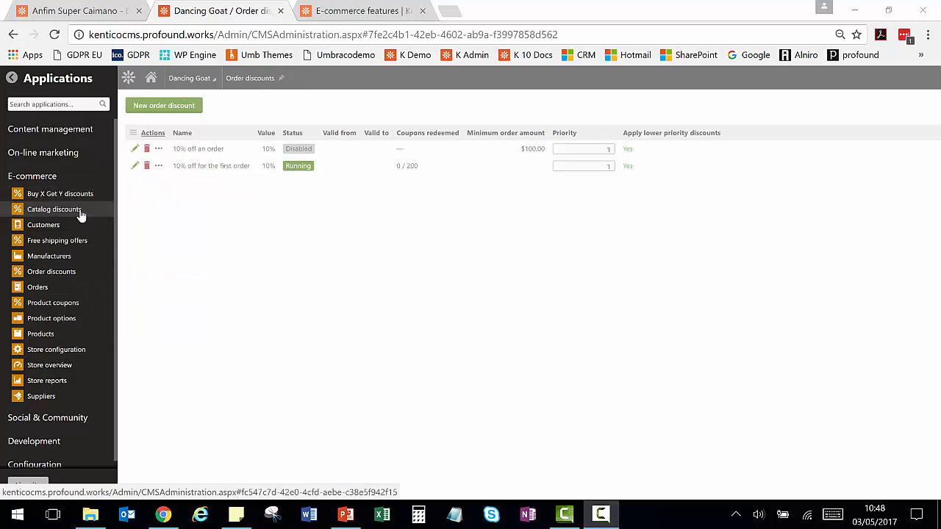
pyautogui.moveTo(81, 262)
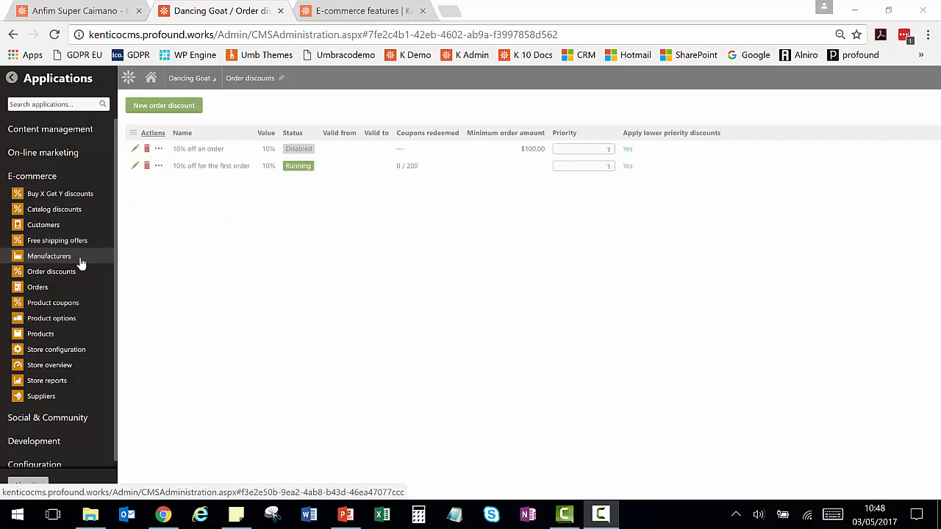
pyautogui.moveTo(74, 302)
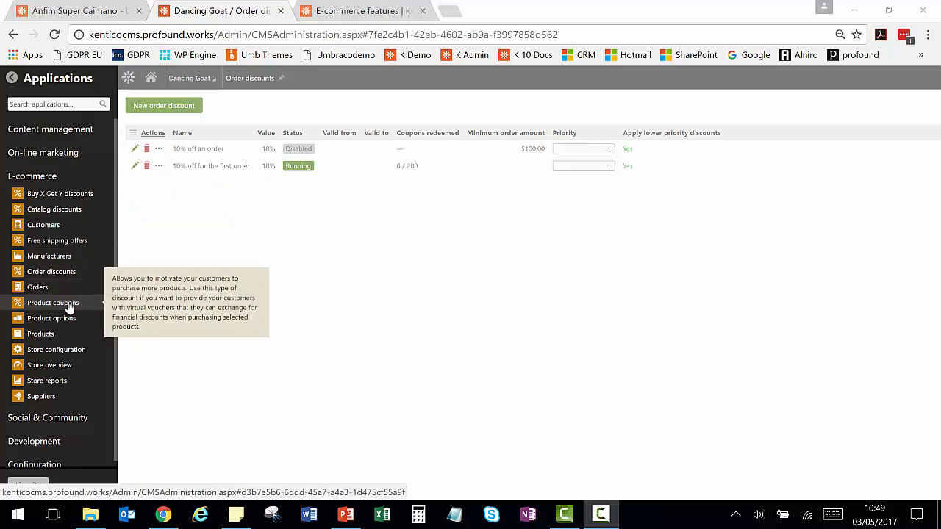
pyautogui.moveTo(51, 271)
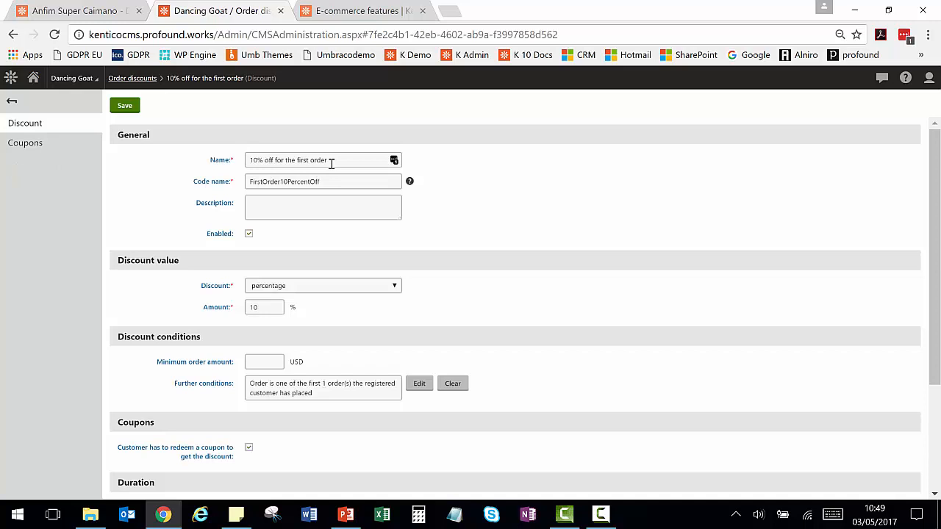
pyautogui.moveTo(331, 159)
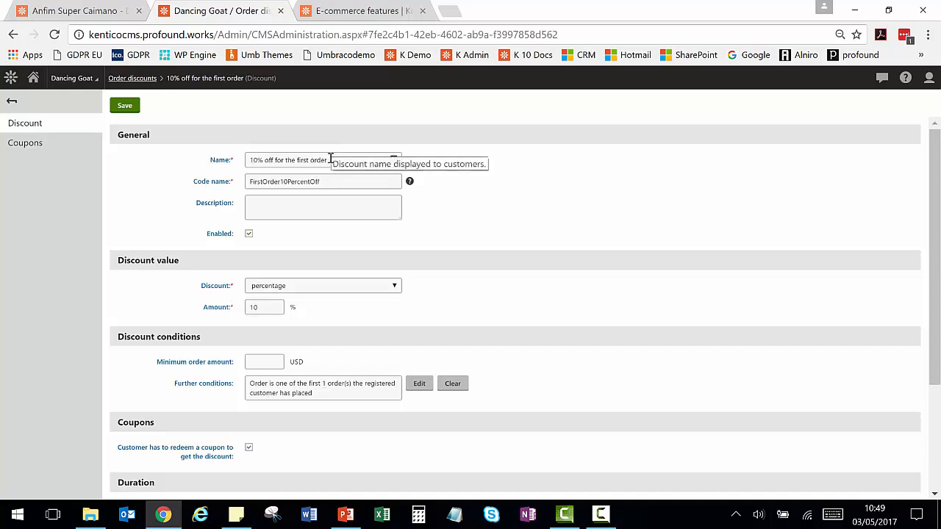
pyautogui.moveTo(365, 180)
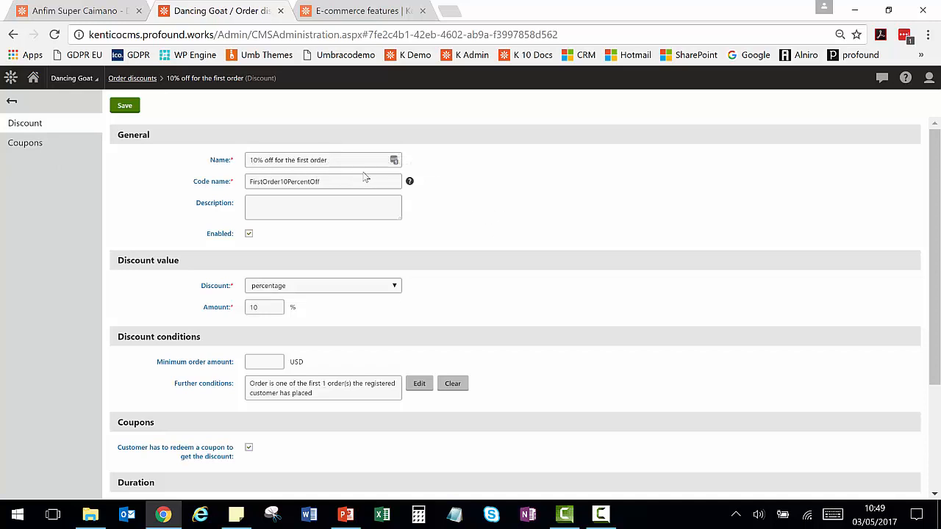
pyautogui.moveTo(405, 294)
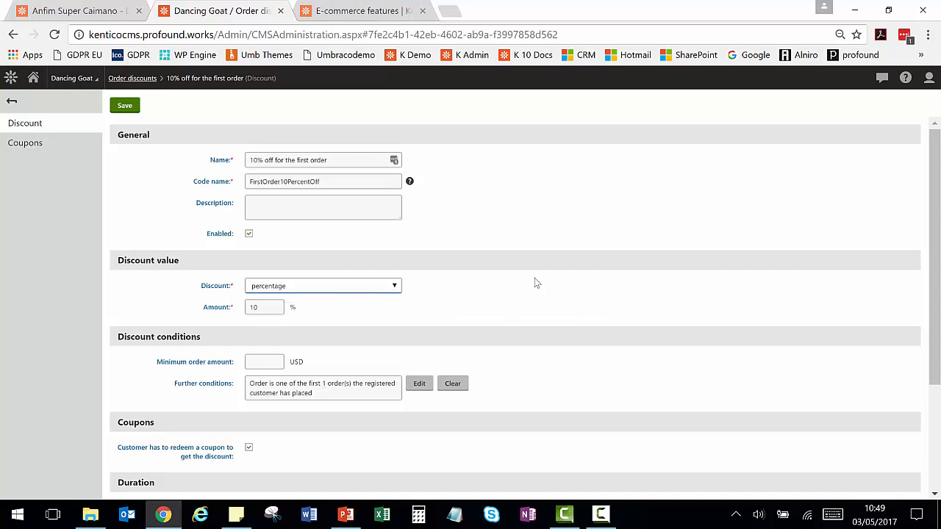
pyautogui.moveTo(581, 359)
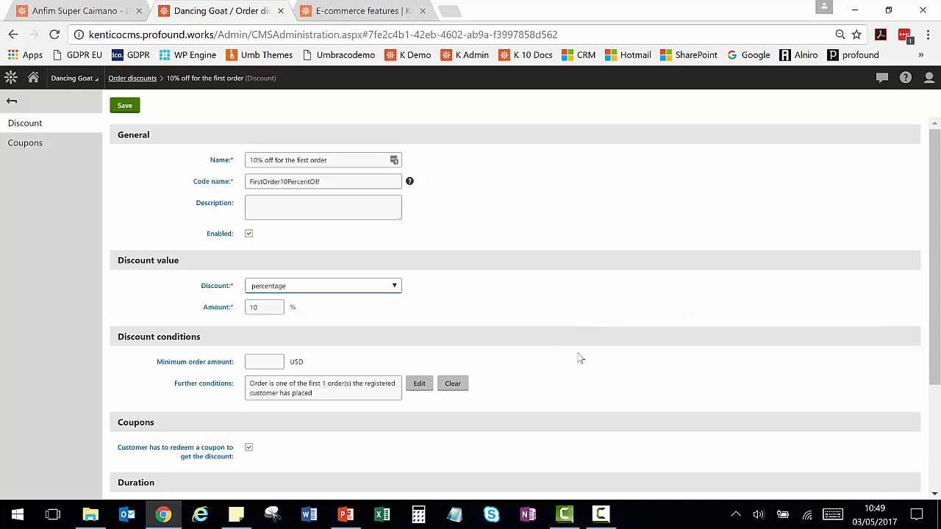
# Step: Scroll the first-order discount's form down to its Discount conditions section
pyautogui.scroll(-3)
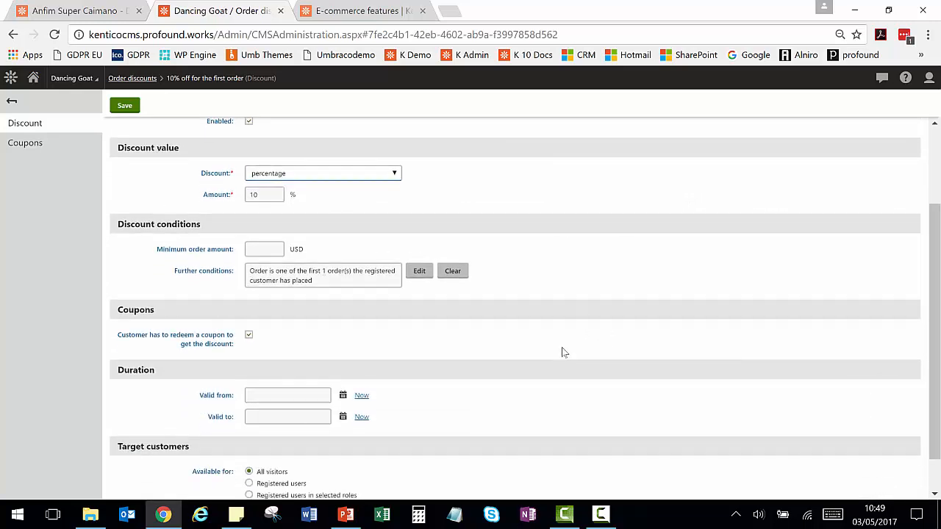
pyautogui.moveTo(287, 308)
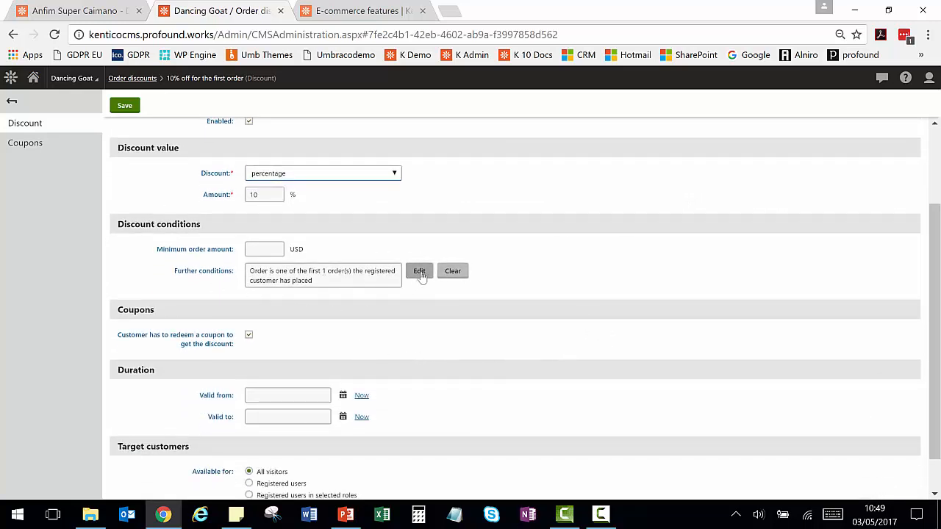
pyautogui.moveTo(419, 271)
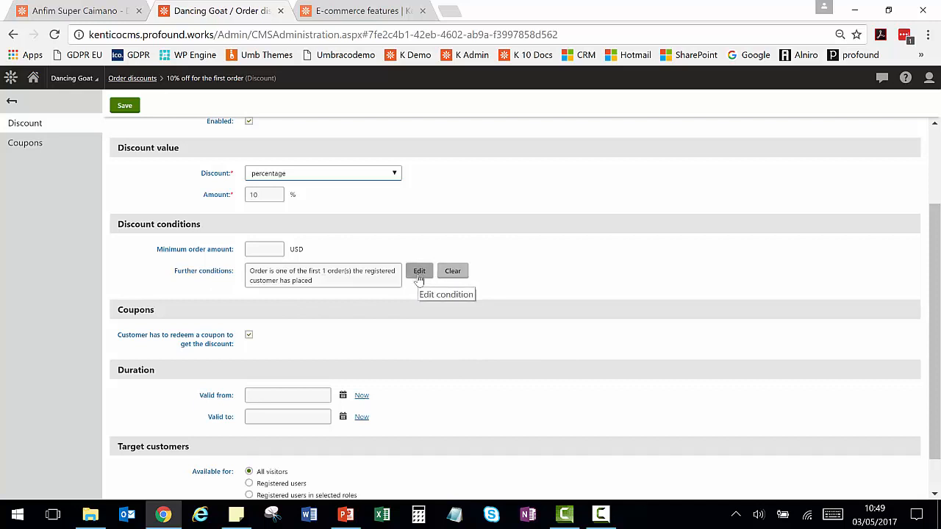
# Step: In the macro condition editor, add the 'Total weight of order is under' rule alongside the first-order rule
pyautogui.click(419, 271)
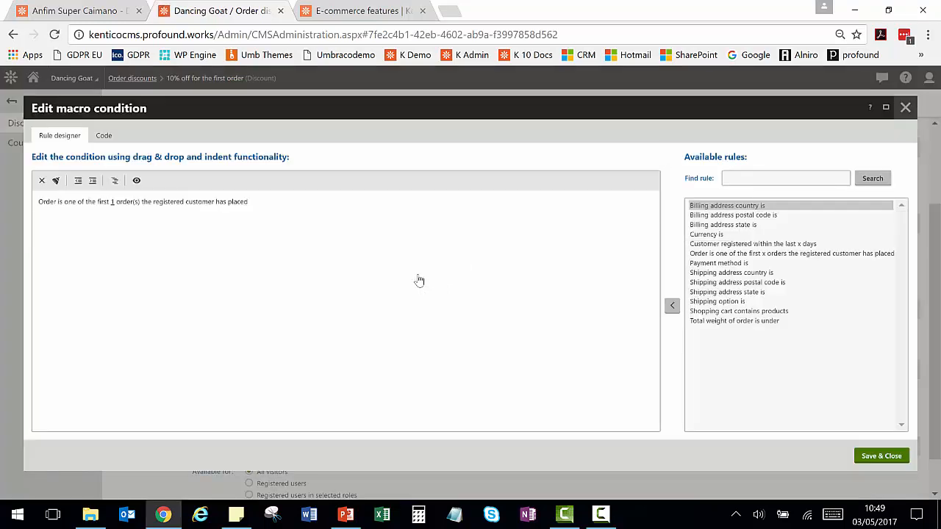
pyautogui.moveTo(772, 238)
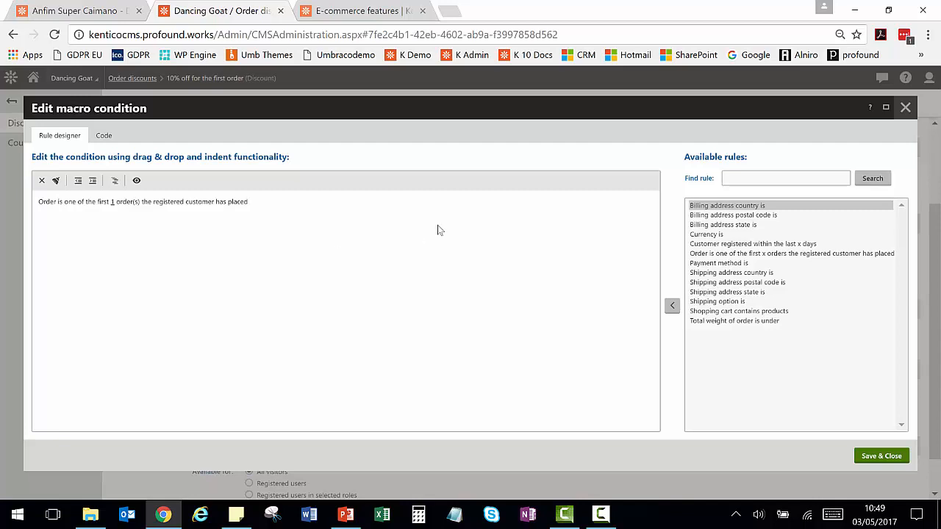
pyautogui.moveTo(770, 241)
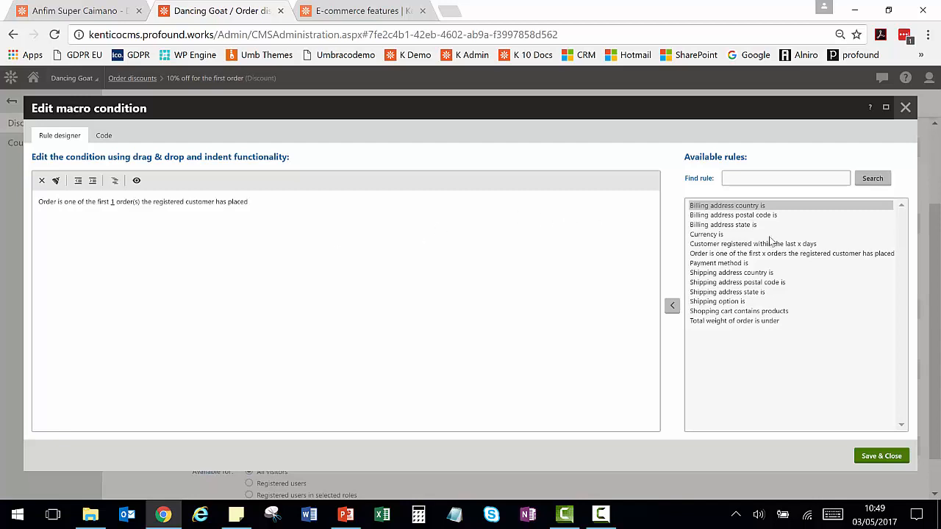
pyautogui.click(731, 272)
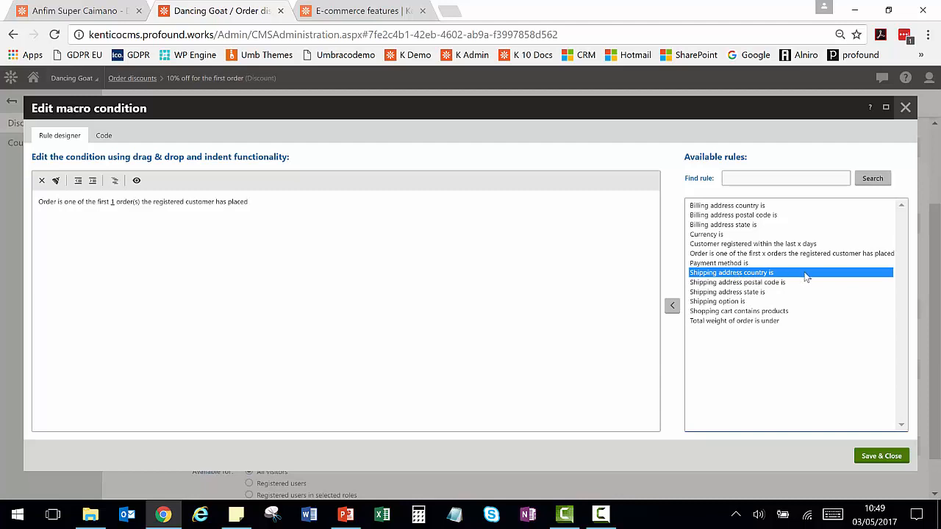
pyautogui.moveTo(768, 297)
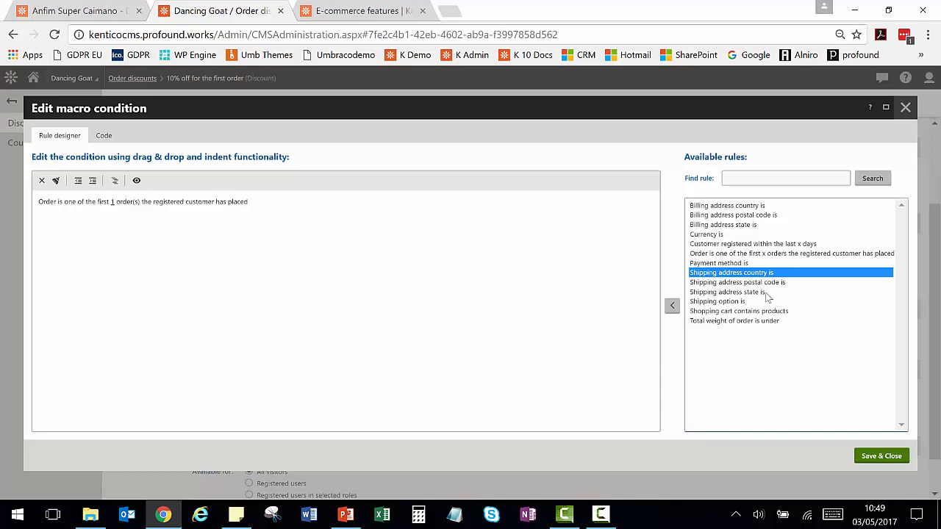
pyautogui.click(717, 302)
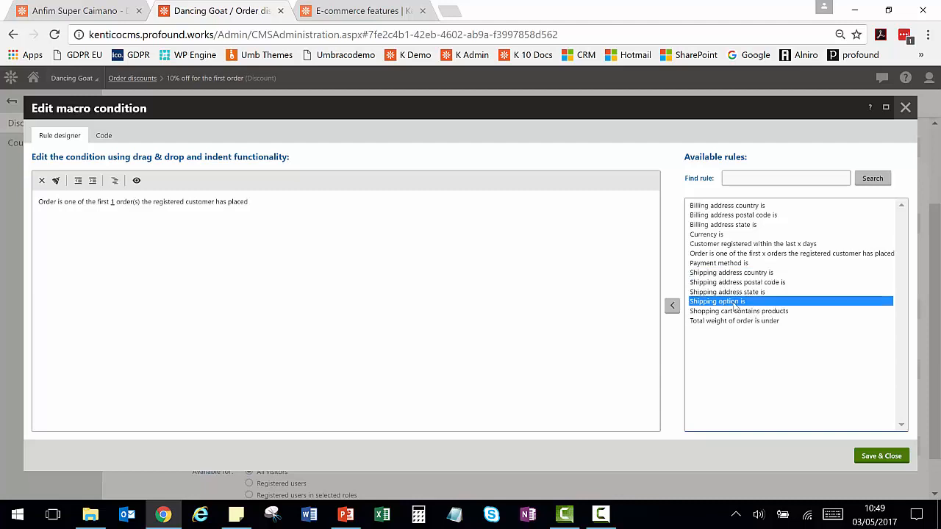
pyautogui.moveTo(712, 326)
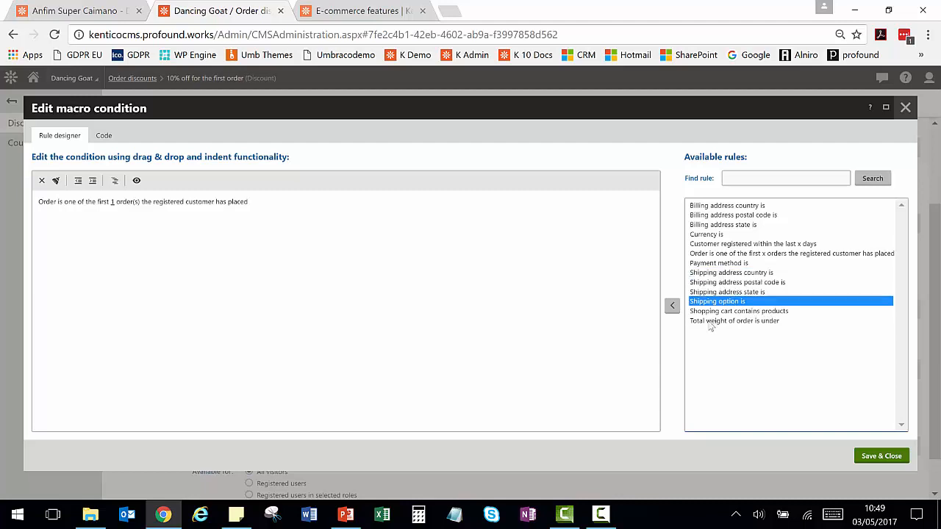
pyautogui.click(733, 320)
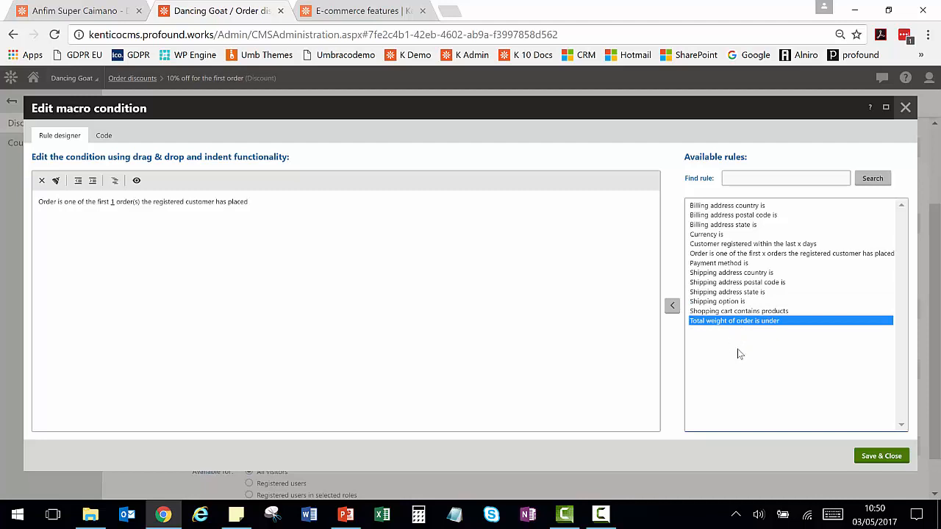
pyautogui.doubleClick(733, 321)
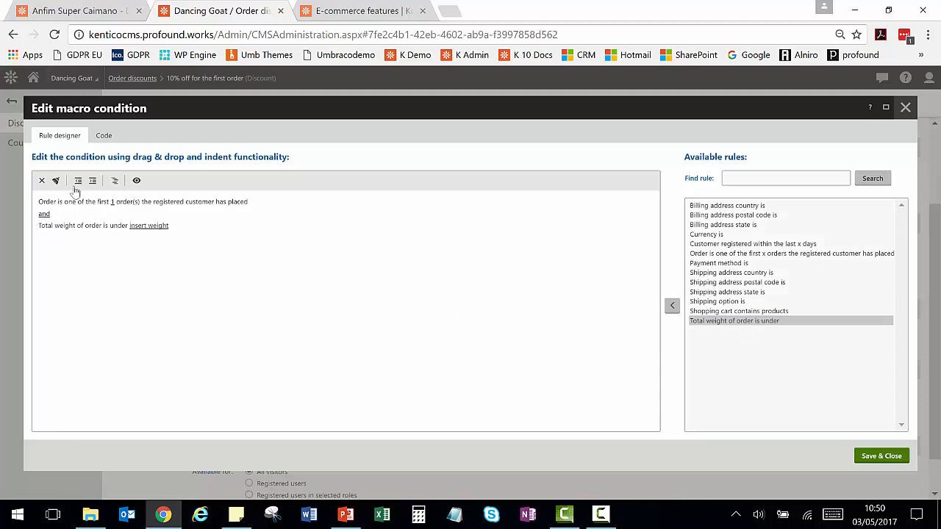
pyautogui.moveTo(150, 226)
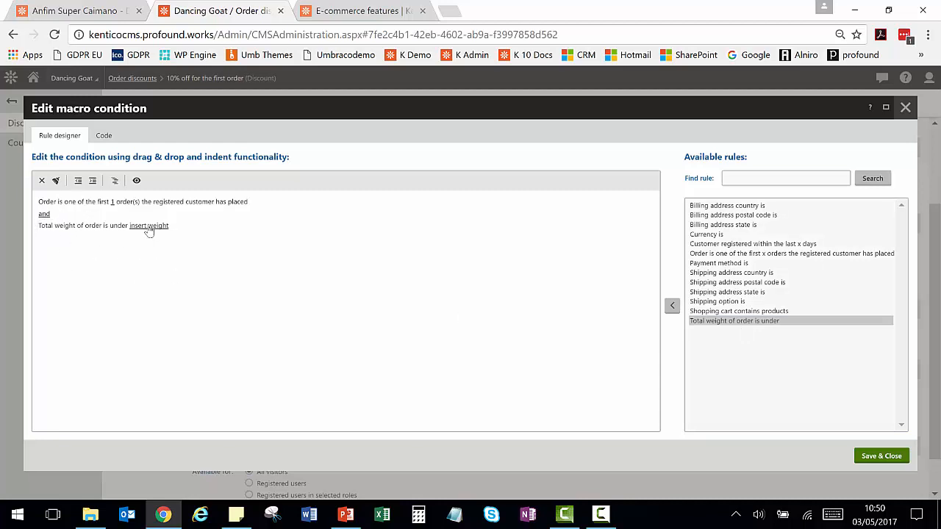
# Step: Start setting the new rule's weight parameter, then cancel without entering a value
pyautogui.click(149, 227)
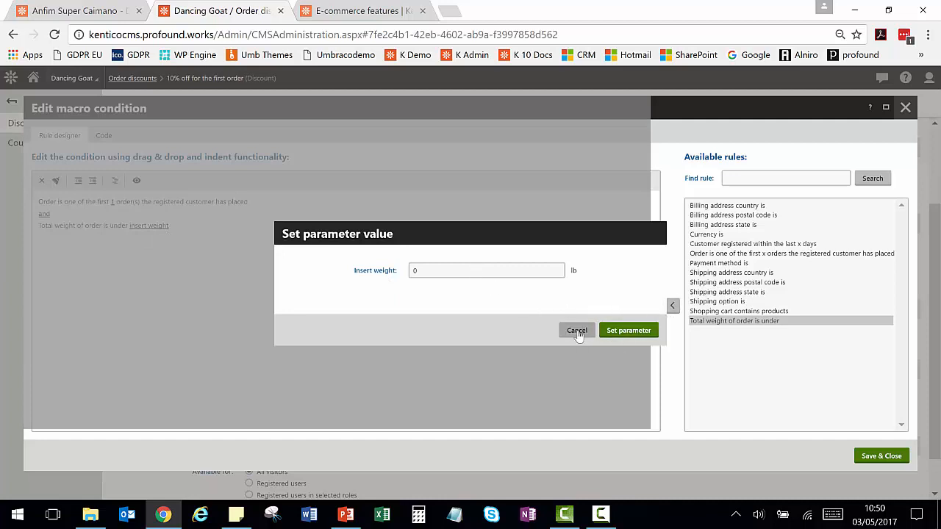
pyautogui.click(577, 329)
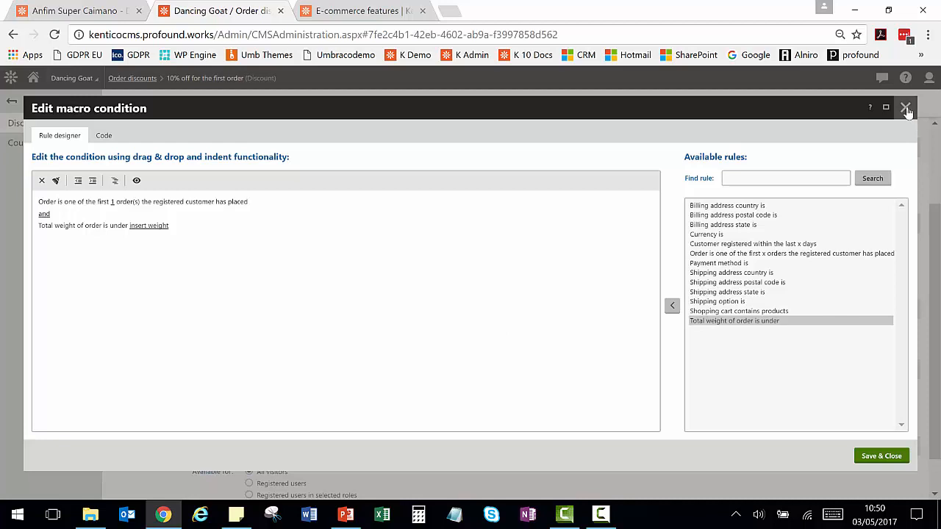
# Step: Close the condition editor unsaved and view the discount's list of coupon codes
pyautogui.click(906, 109)
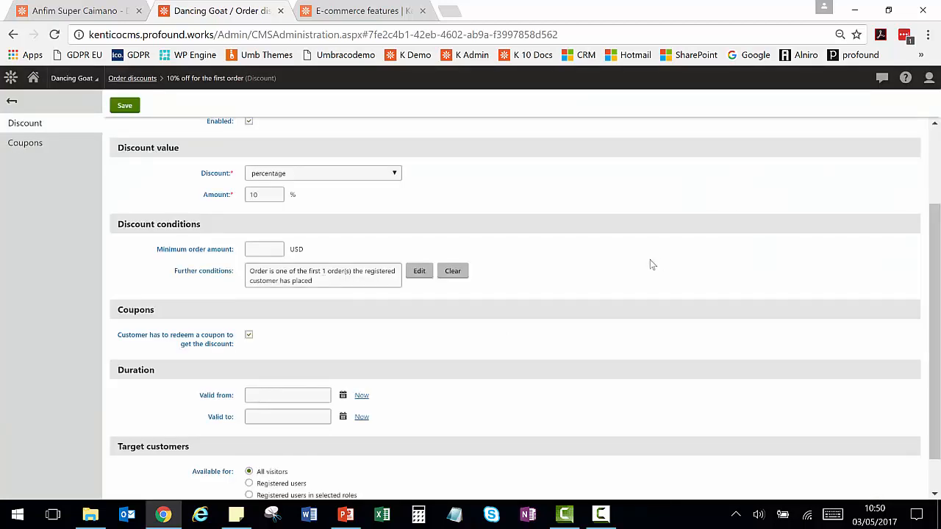
pyautogui.moveTo(462, 232)
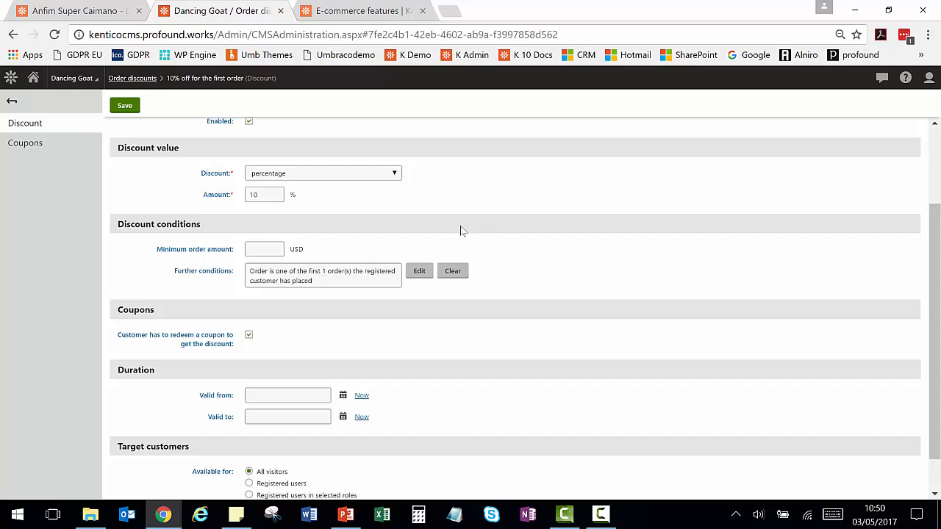
pyautogui.click(25, 143)
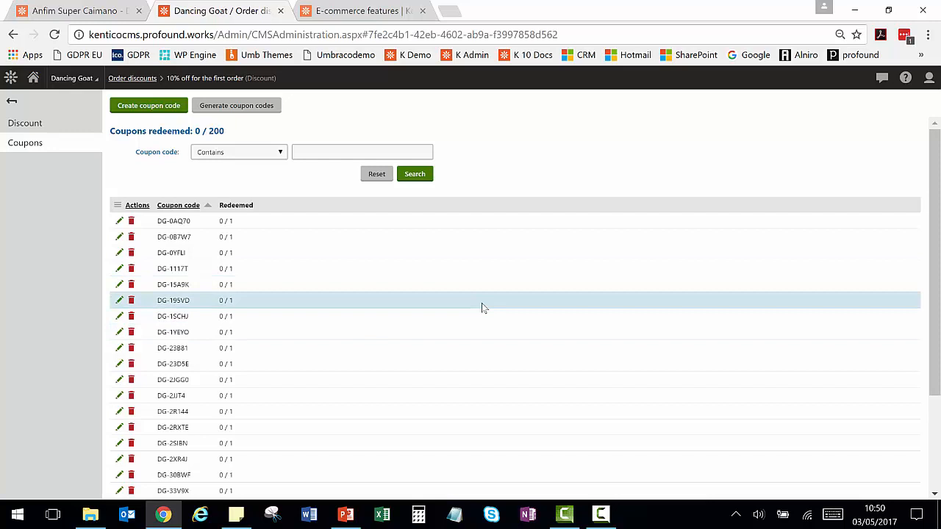
pyautogui.moveTo(46, 206)
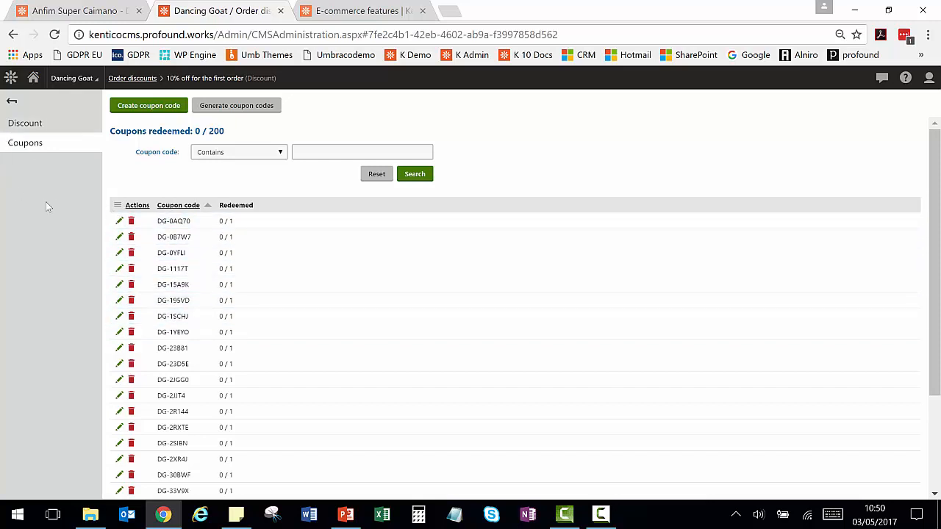
pyautogui.moveTo(226, 117)
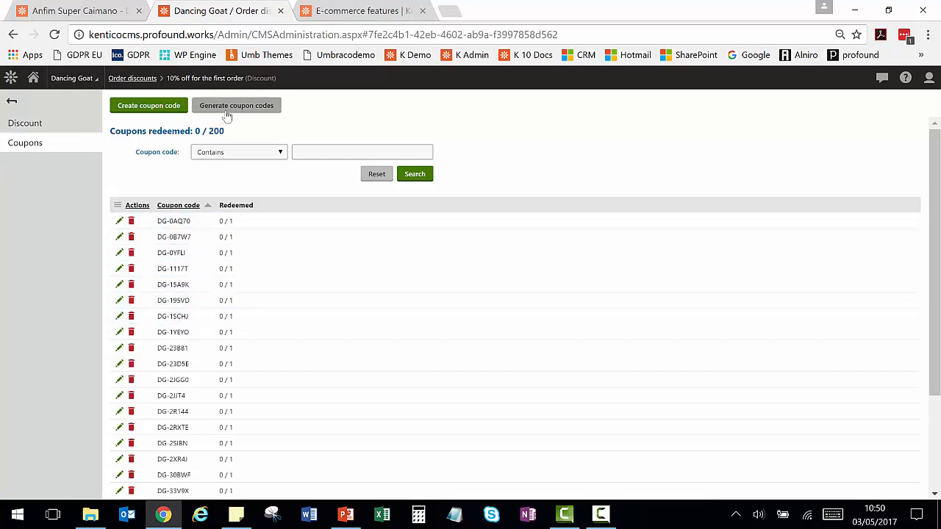
pyautogui.moveTo(44, 311)
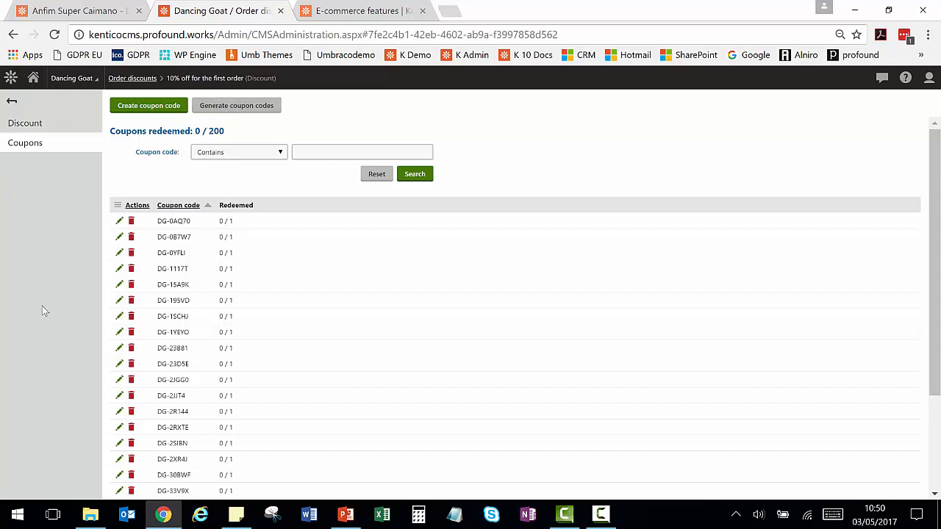
pyautogui.moveTo(23, 123)
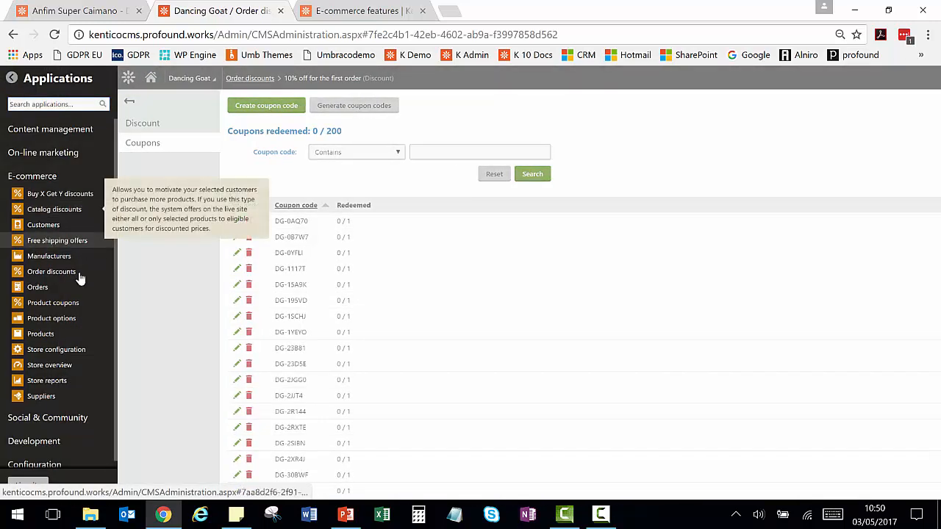
pyautogui.moveTo(120, 241)
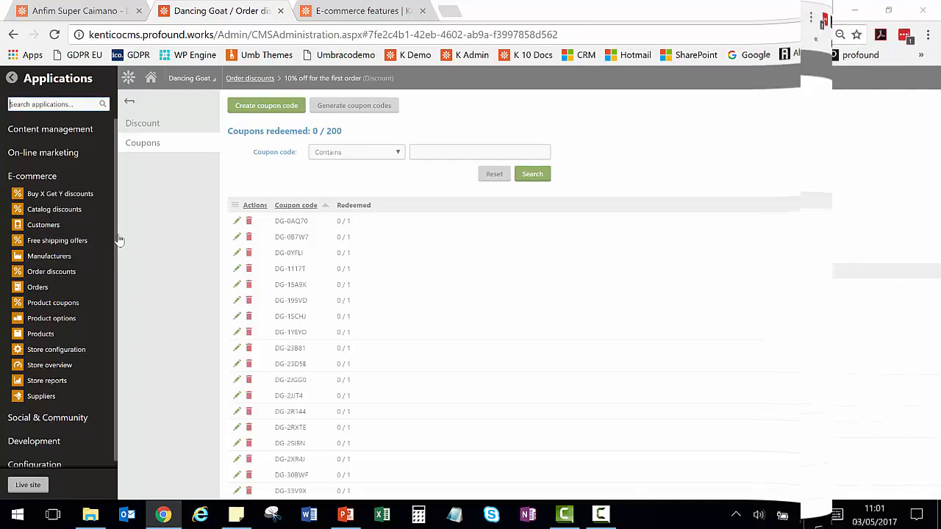
# Step: In the Orders application, expand the advanced search filters and return to simple search
pyautogui.click(39, 287)
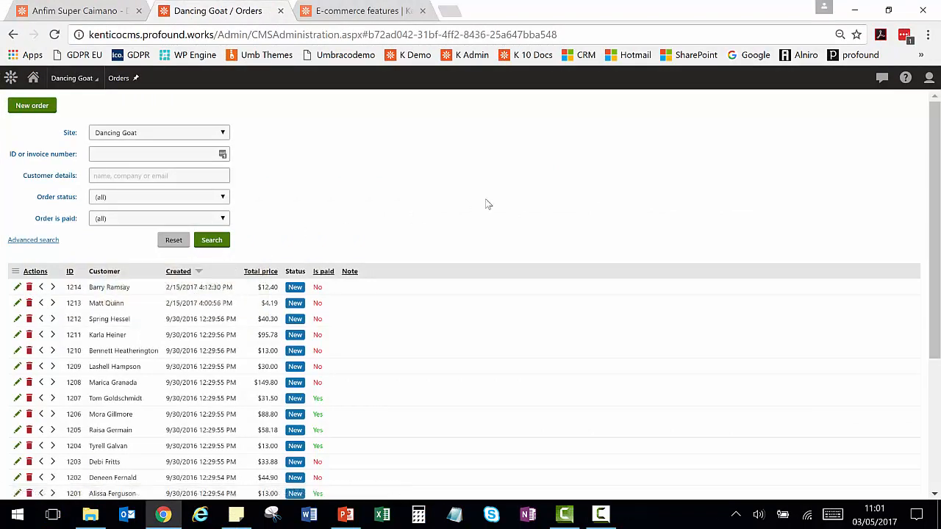
pyautogui.moveTo(433, 208)
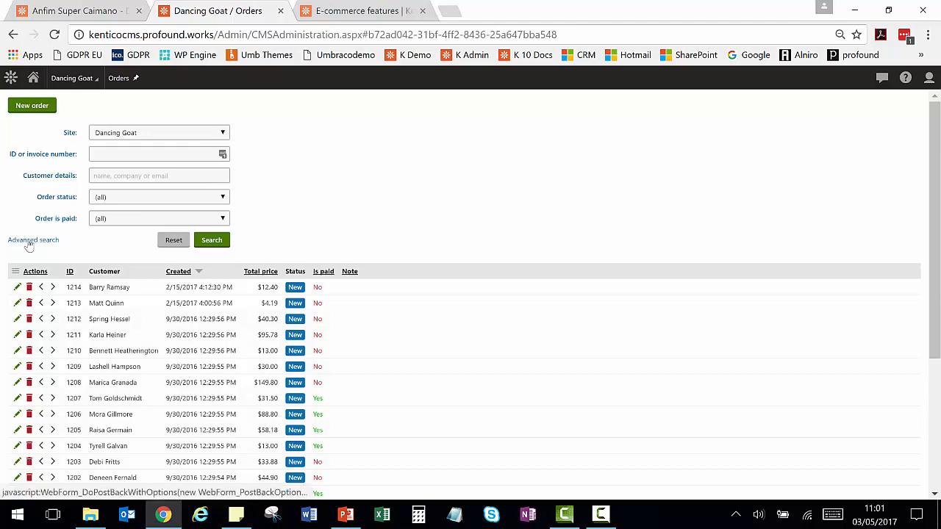
pyautogui.click(33, 239)
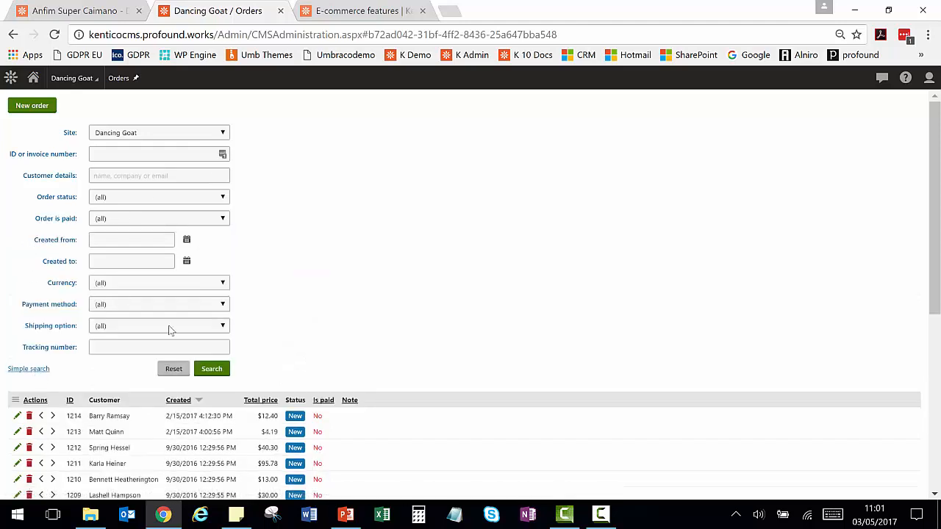
pyautogui.moveTo(335, 278)
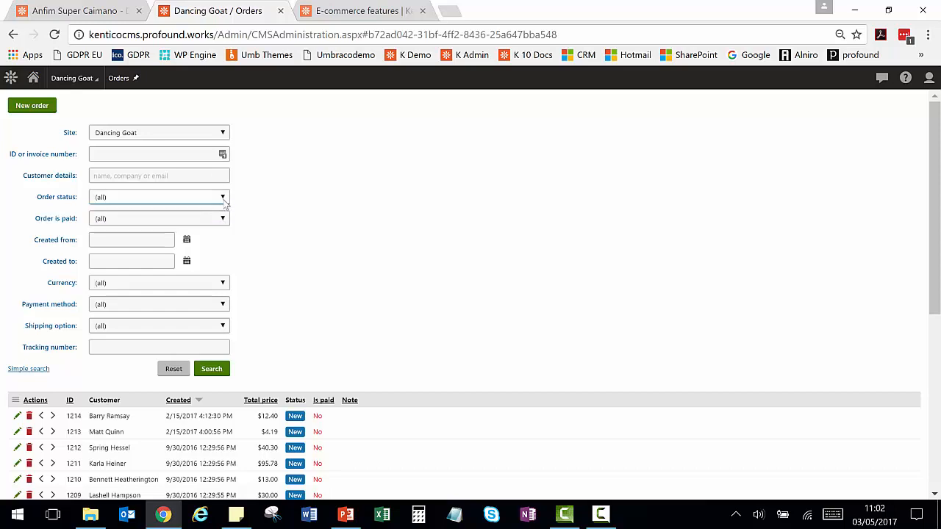
pyautogui.moveTo(193, 289)
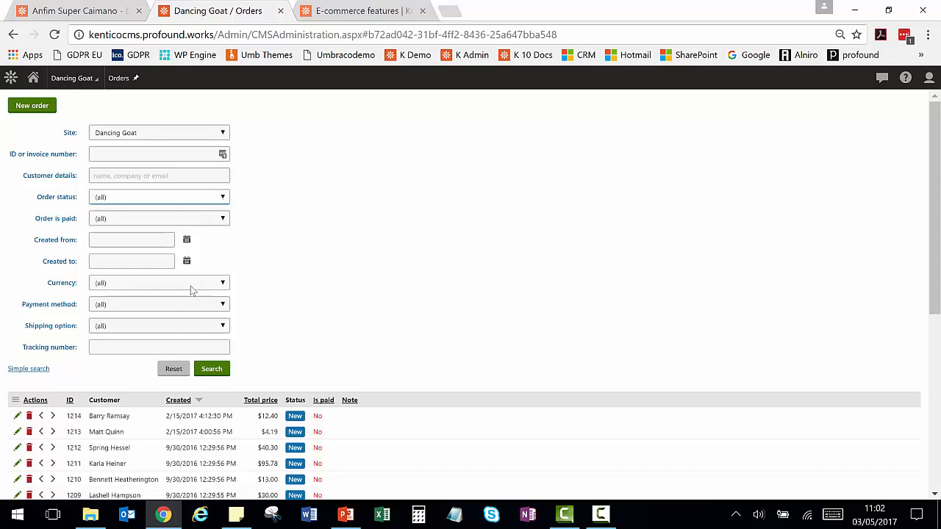
pyautogui.moveTo(288, 312)
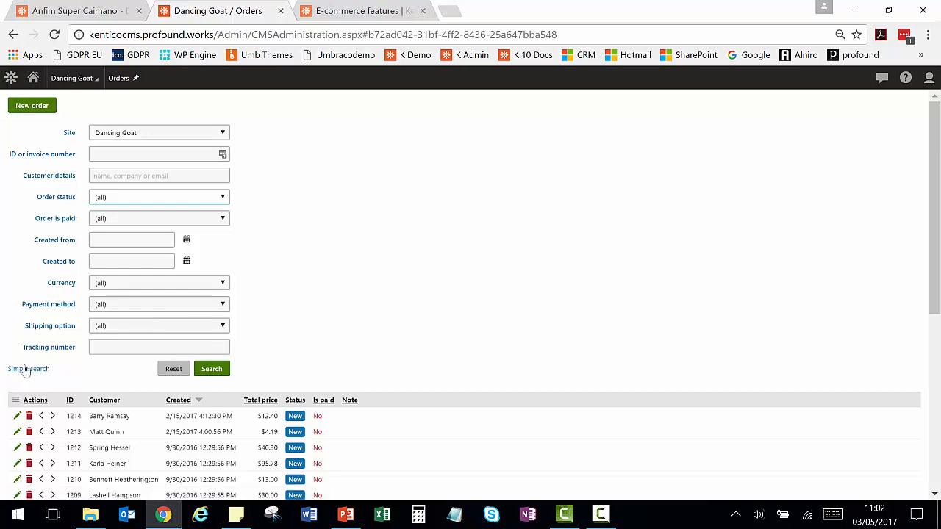
pyautogui.click(26, 368)
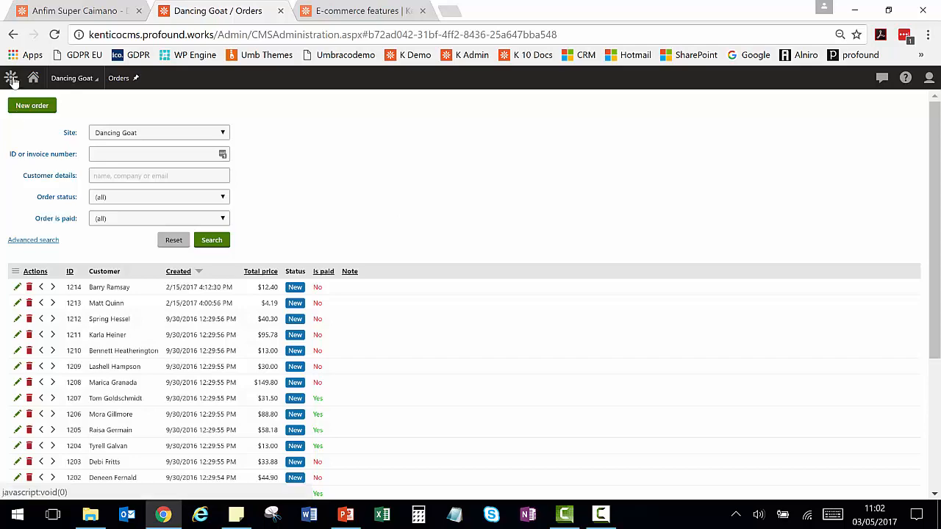
pyautogui.click(12, 78)
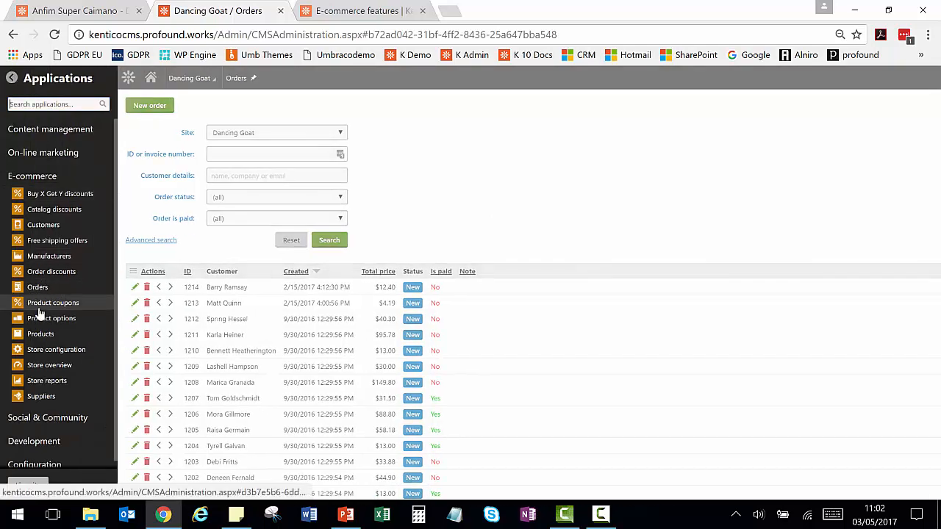
pyautogui.click(43, 223)
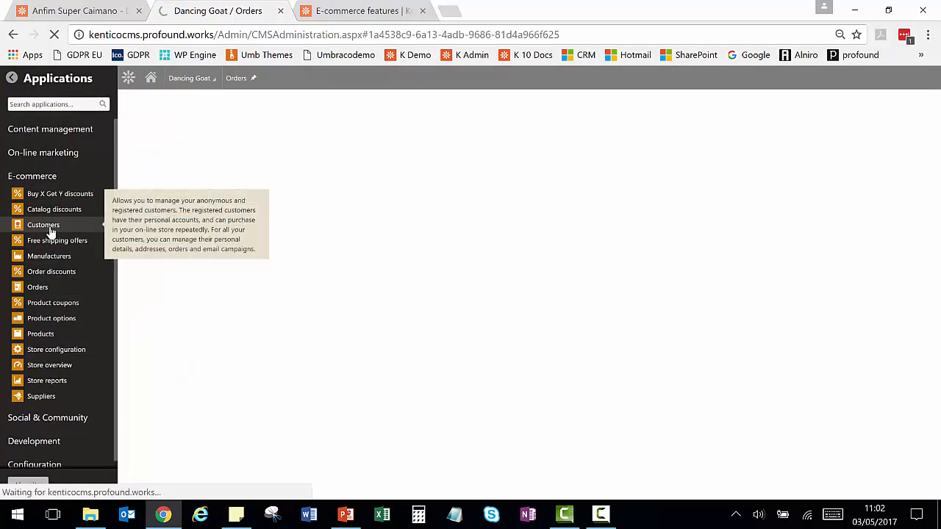
pyautogui.click(44, 224)
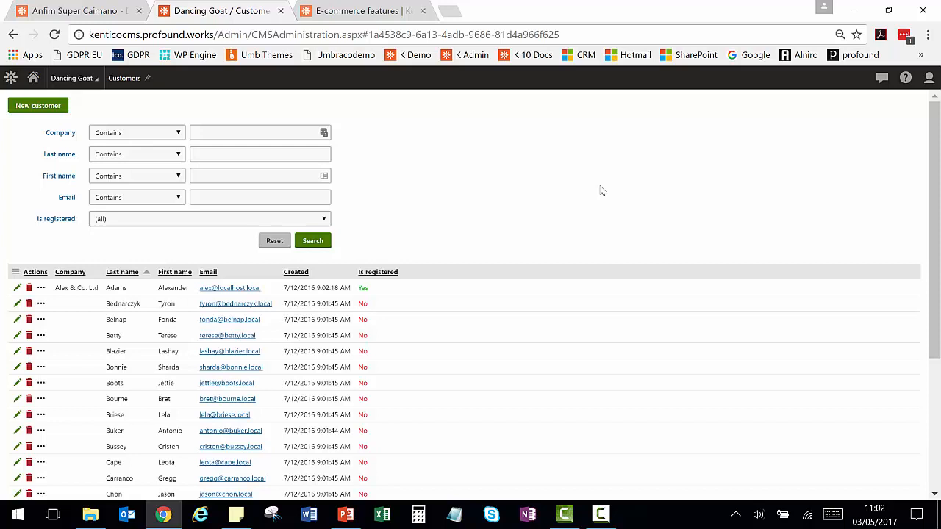
pyautogui.moveTo(477, 219)
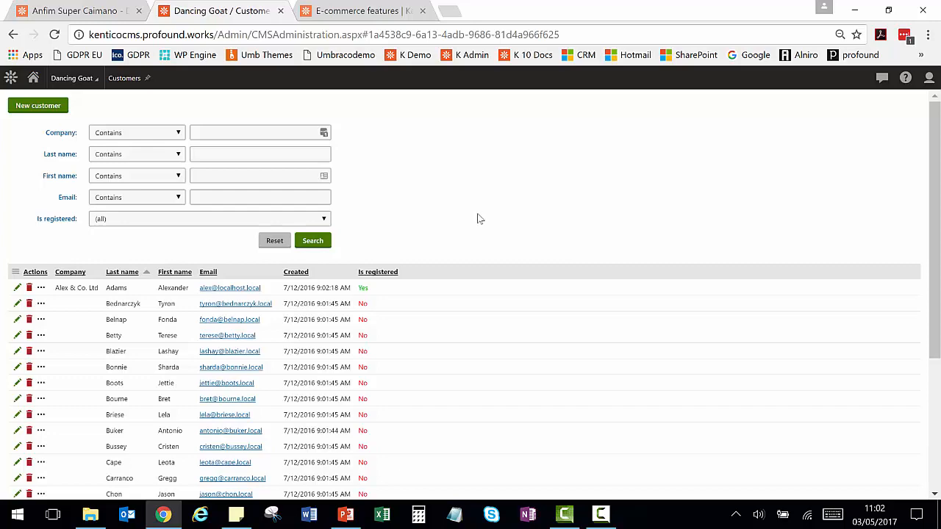
pyautogui.scroll(-3)
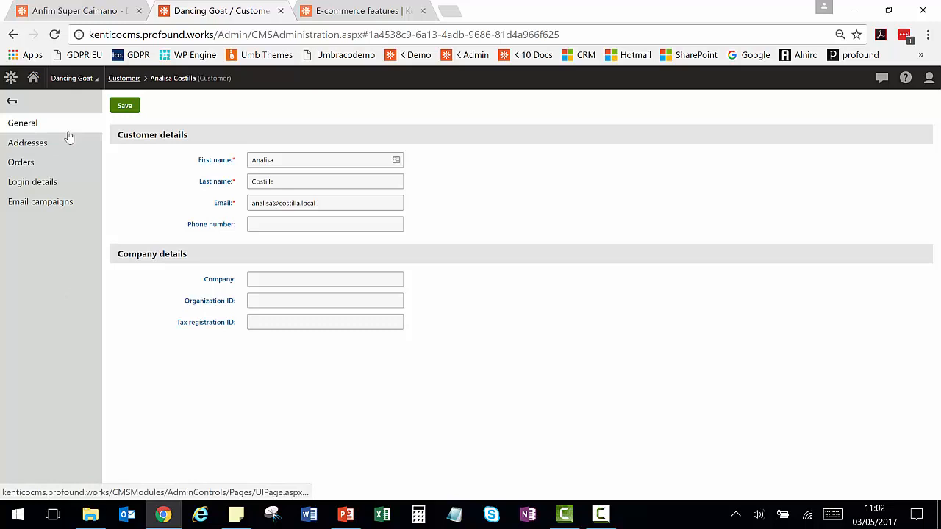
pyautogui.moveTo(159, 193)
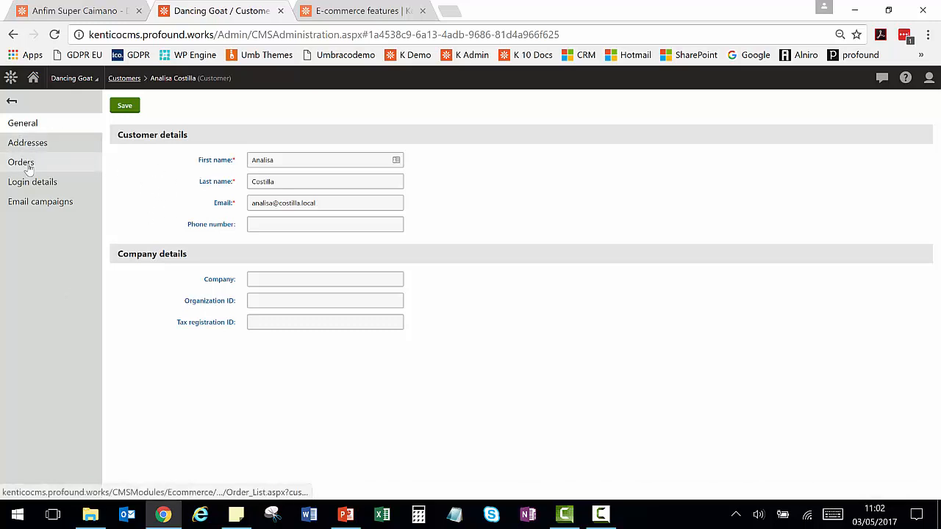
pyautogui.click(21, 162)
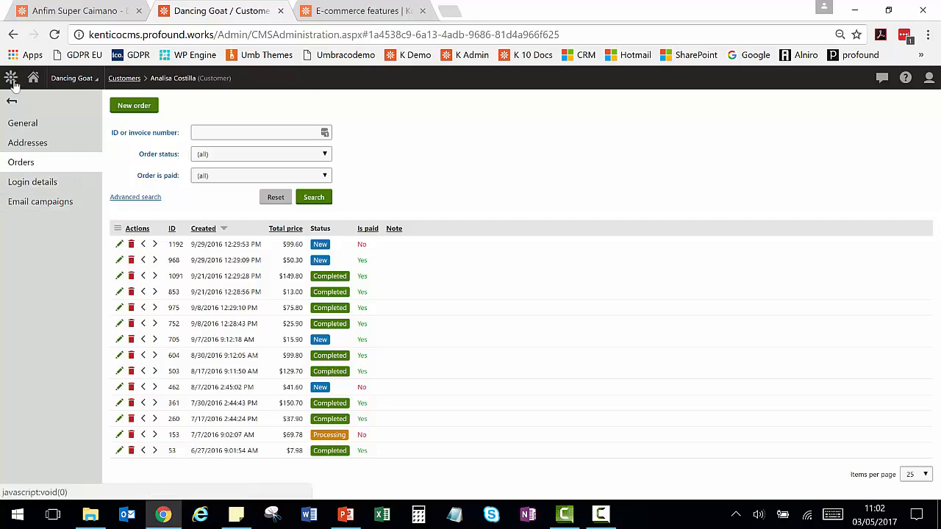
# Step: Show the Store overview dashboard with latest orders, old unpaid orders and products to reorder
pyautogui.click(12, 78)
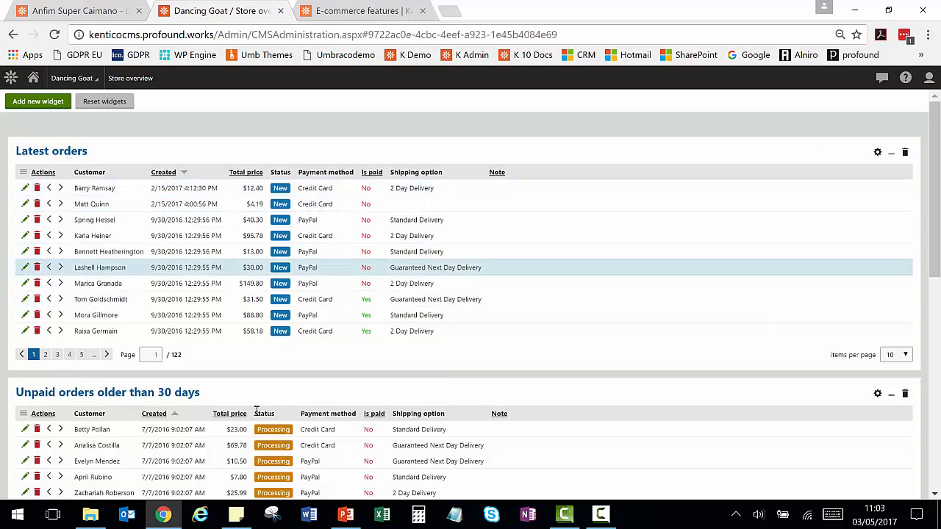
pyautogui.scroll(-3)
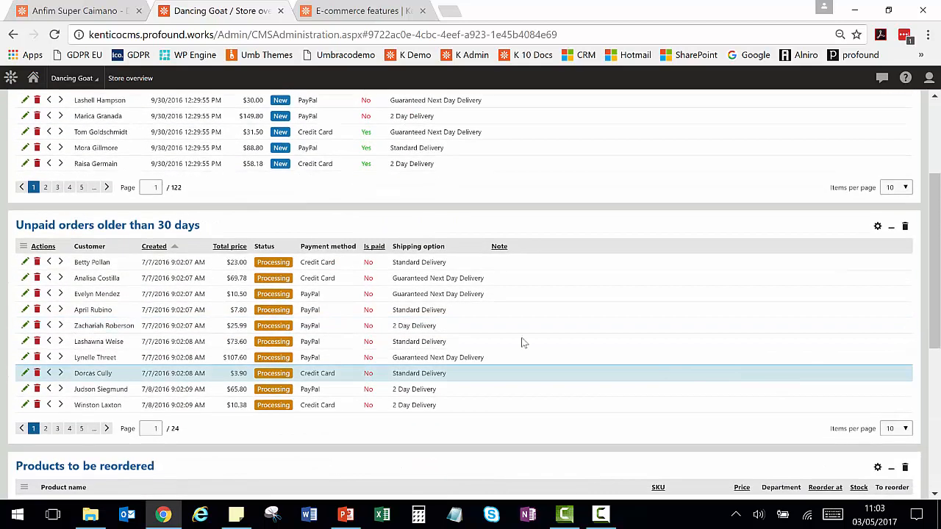
pyautogui.moveTo(473, 309)
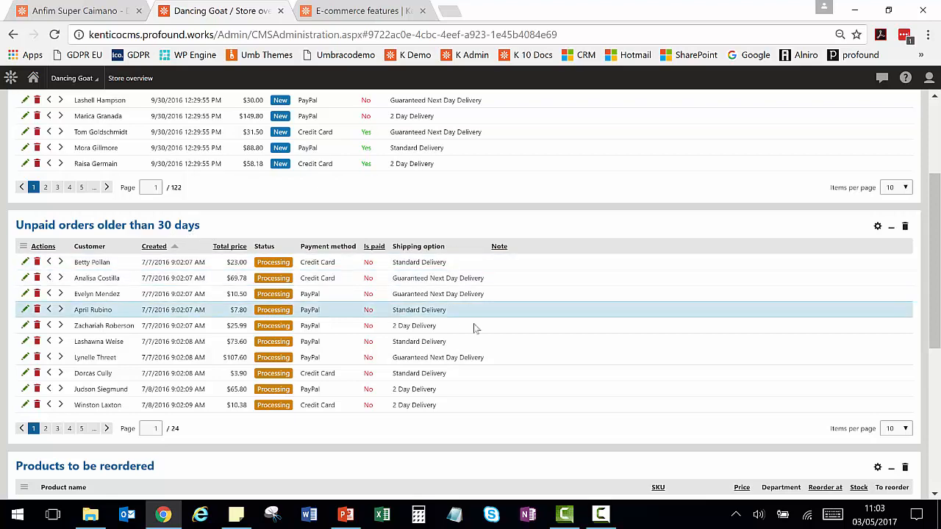
pyautogui.scroll(-3)
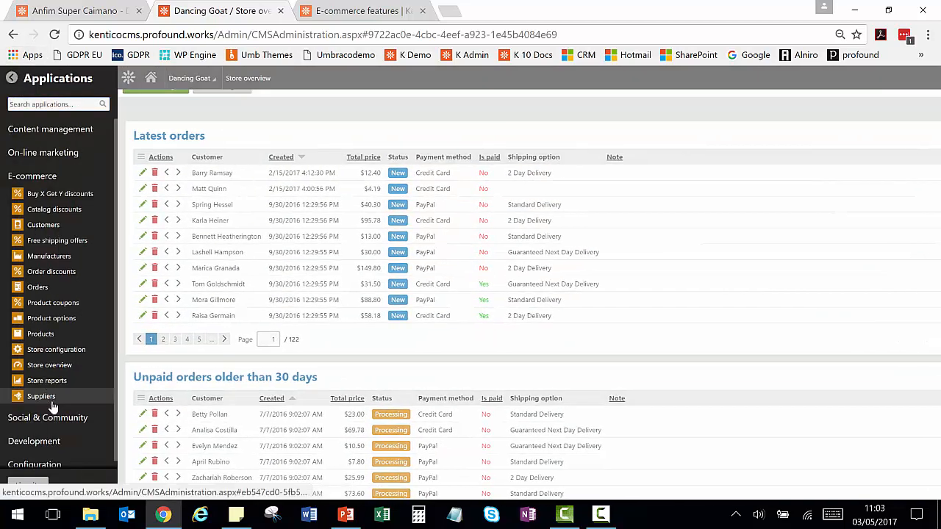
# Step: In Store reports, expand Orders and Products and show the Number of orders by status report
pyautogui.click(47, 379)
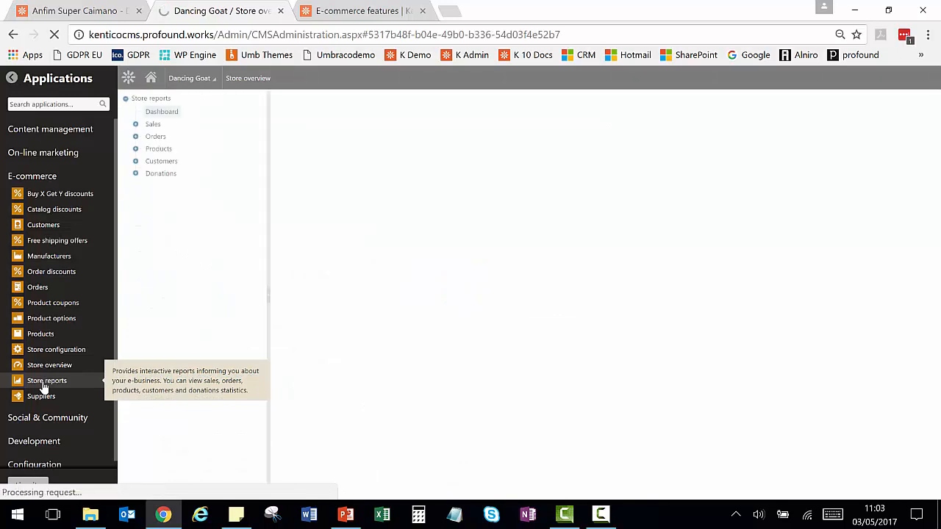
pyautogui.click(47, 379)
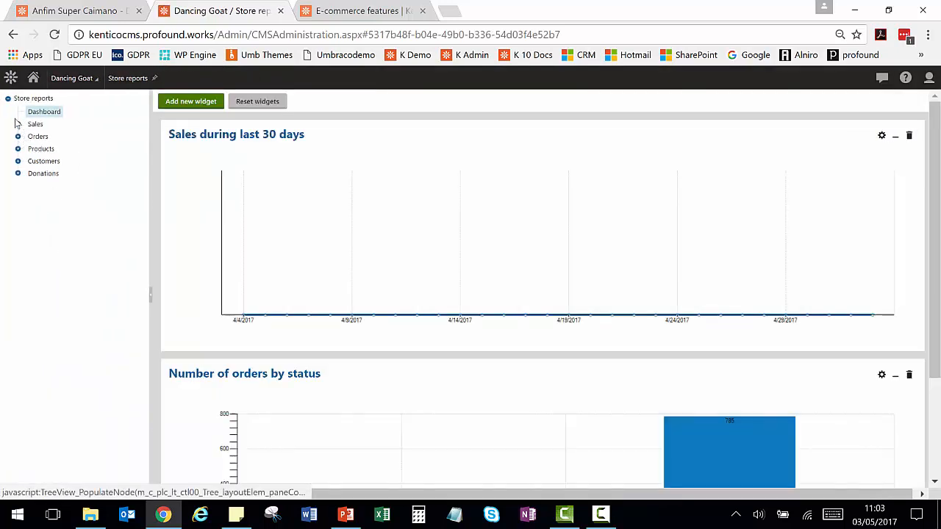
pyautogui.click(17, 135)
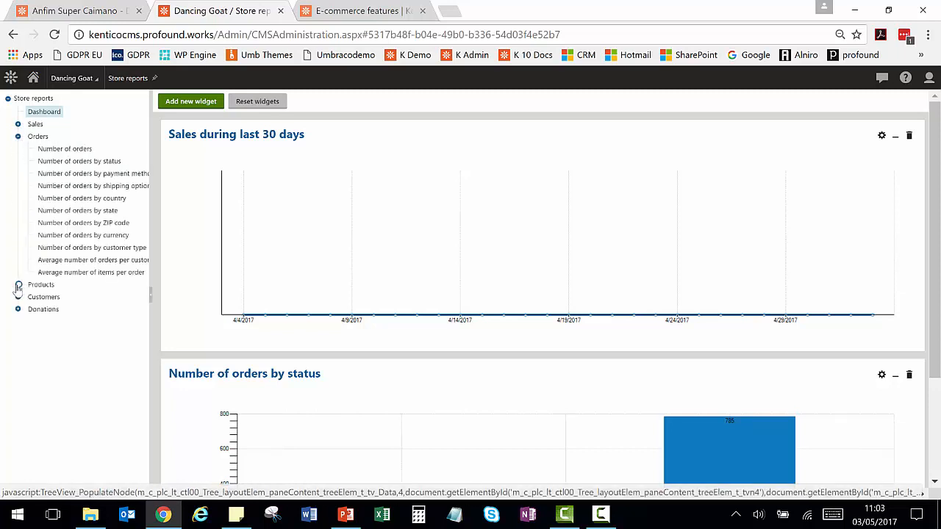
pyautogui.click(18, 285)
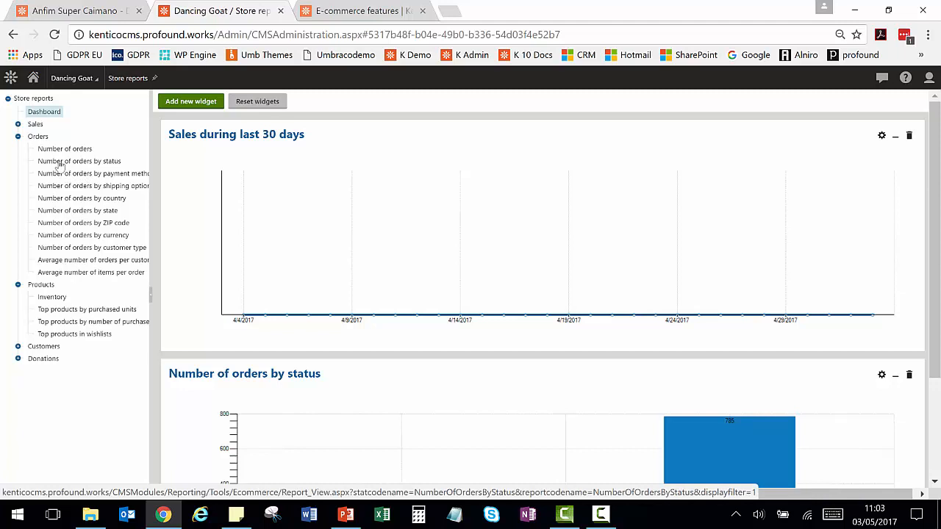
pyautogui.click(79, 160)
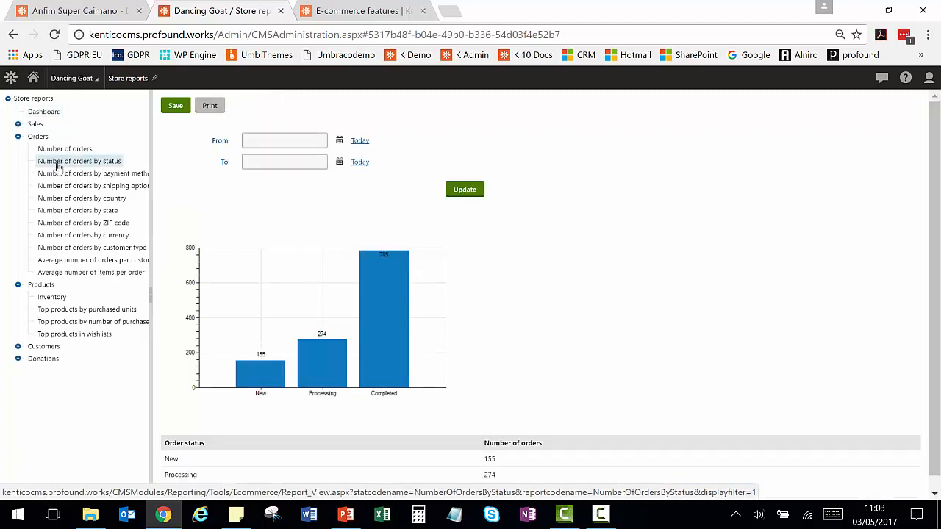
pyautogui.click(77, 210)
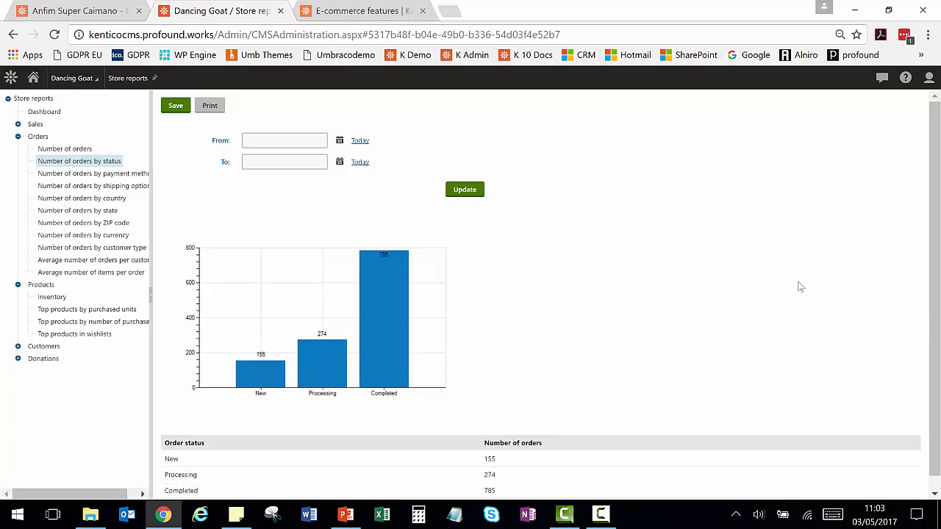
pyautogui.moveTo(614, 317)
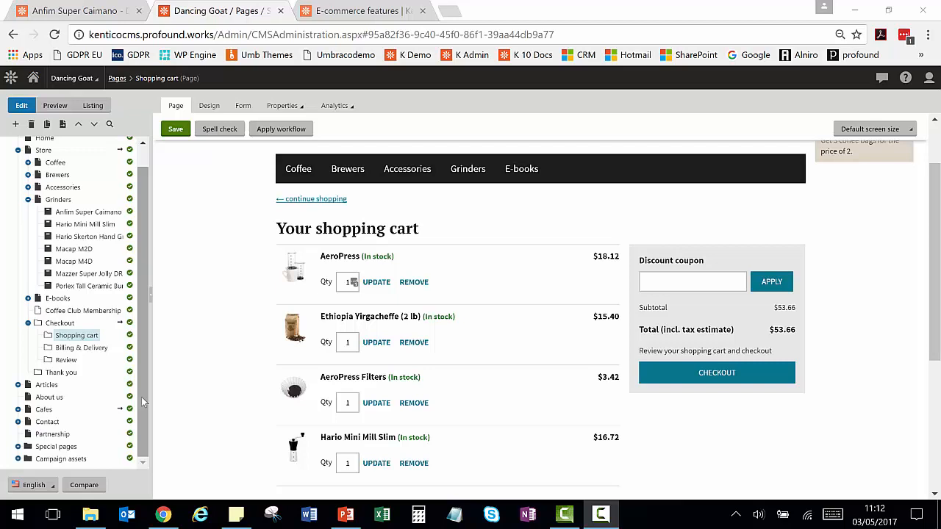
pyautogui.moveTo(142, 402)
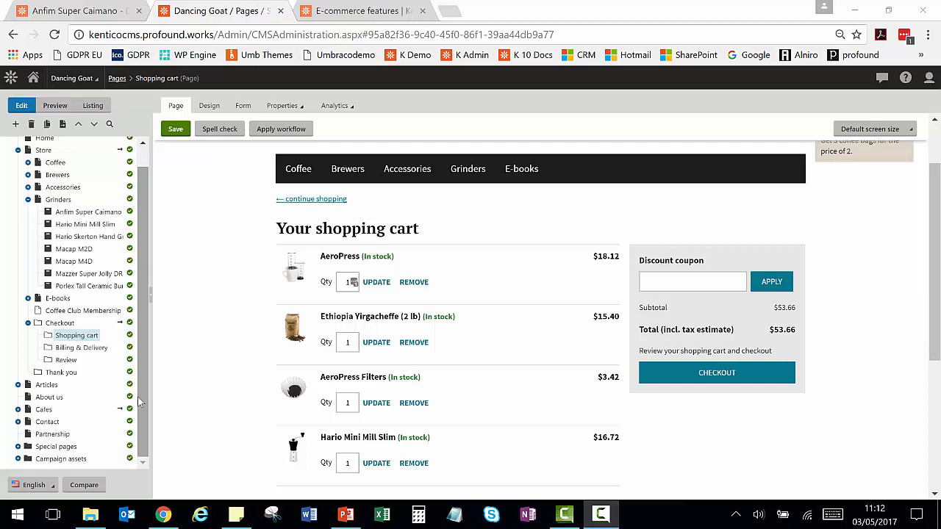
pyautogui.moveTo(71, 344)
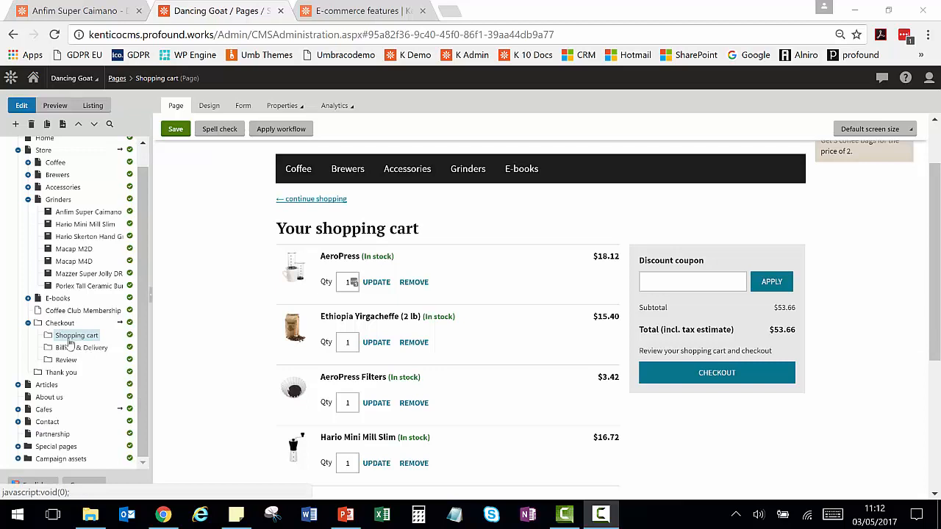
pyautogui.moveTo(88, 353)
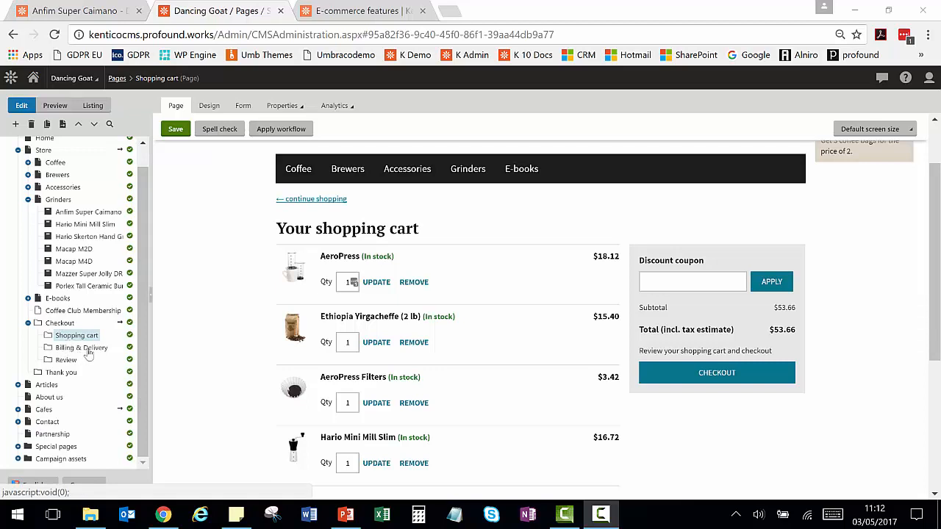
pyautogui.moveTo(203, 344)
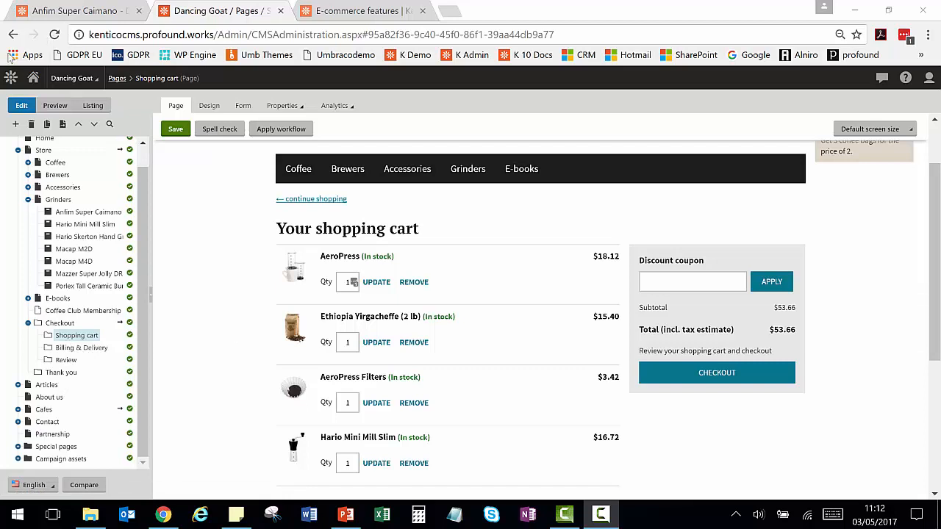
# Step: In the applications list, browse the On-line marketing group, then expand the E-commerce applications
pyautogui.click(11, 76)
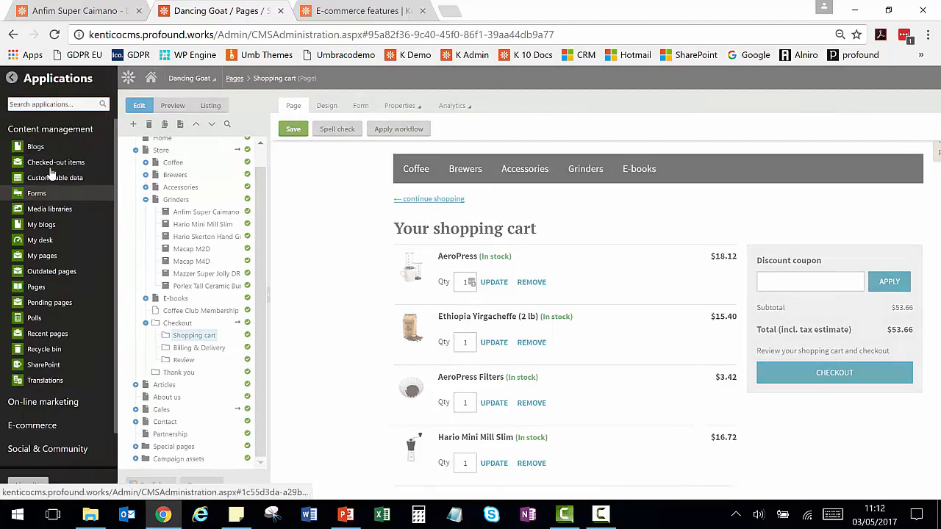
pyautogui.click(50, 130)
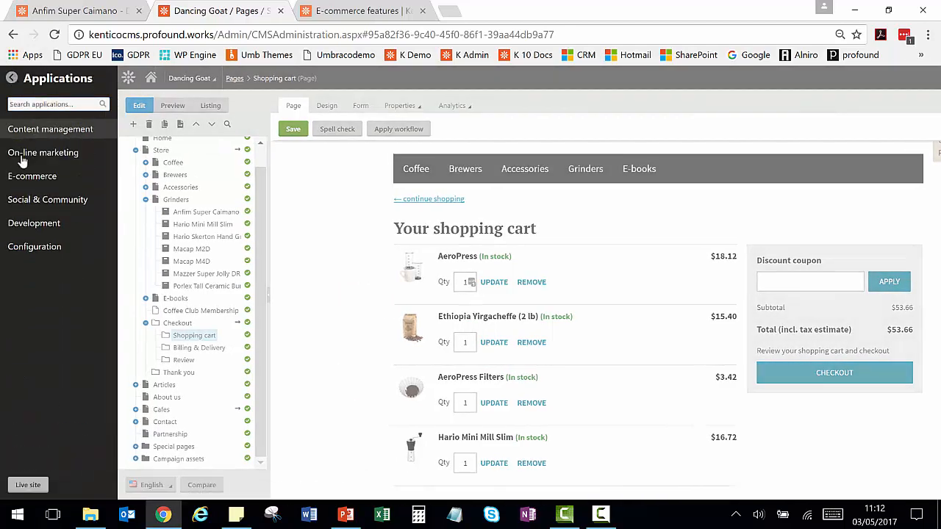
pyautogui.click(41, 151)
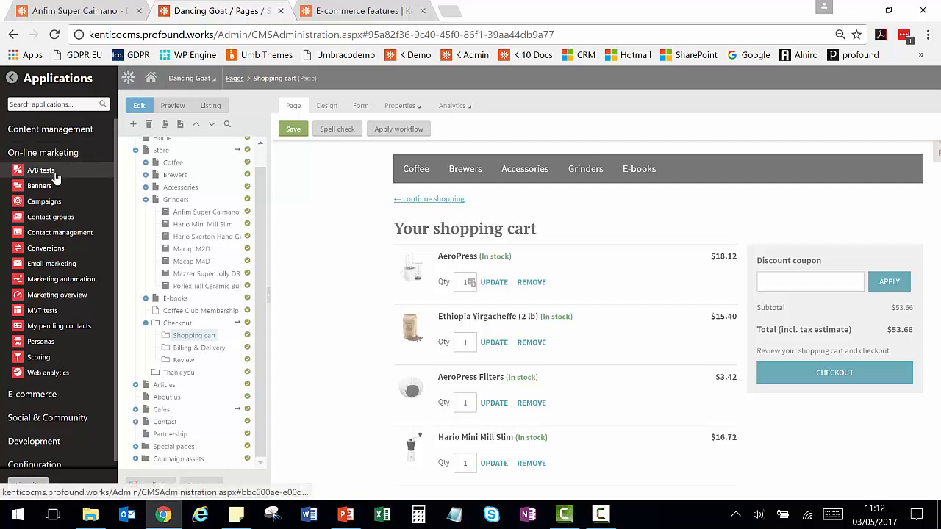
pyautogui.moveTo(38, 185)
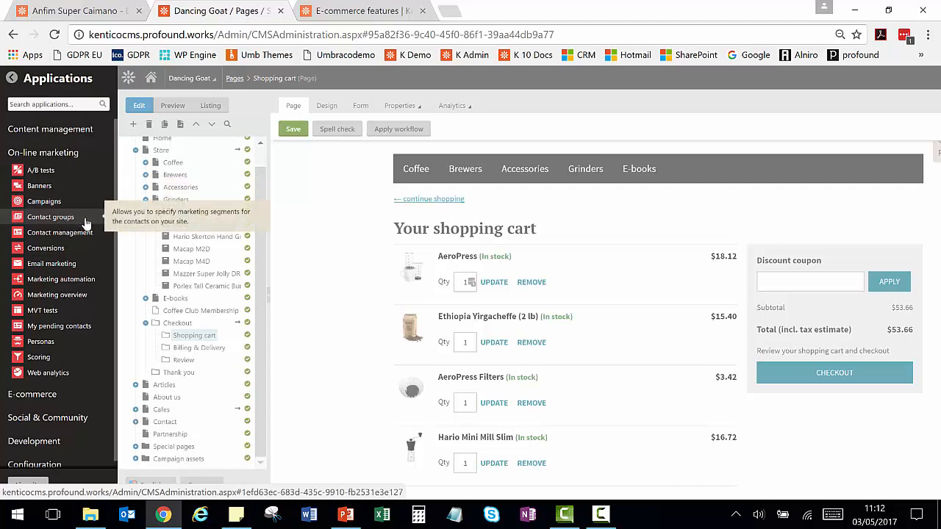
pyautogui.moveTo(80, 229)
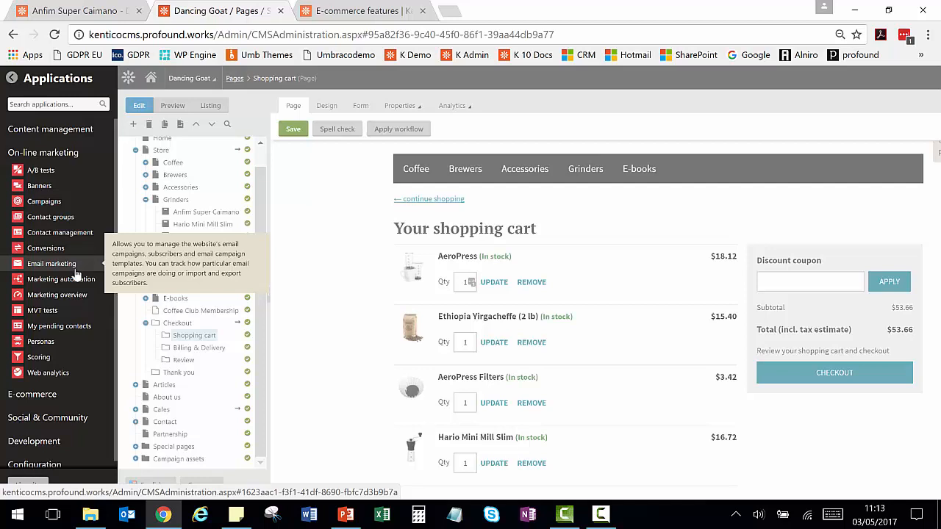
pyautogui.moveTo(62, 279)
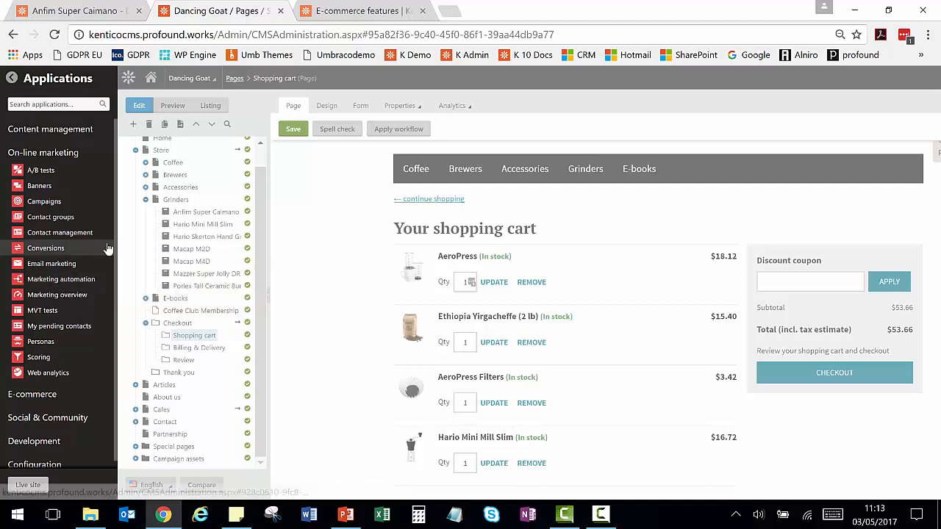
pyautogui.moveTo(41, 309)
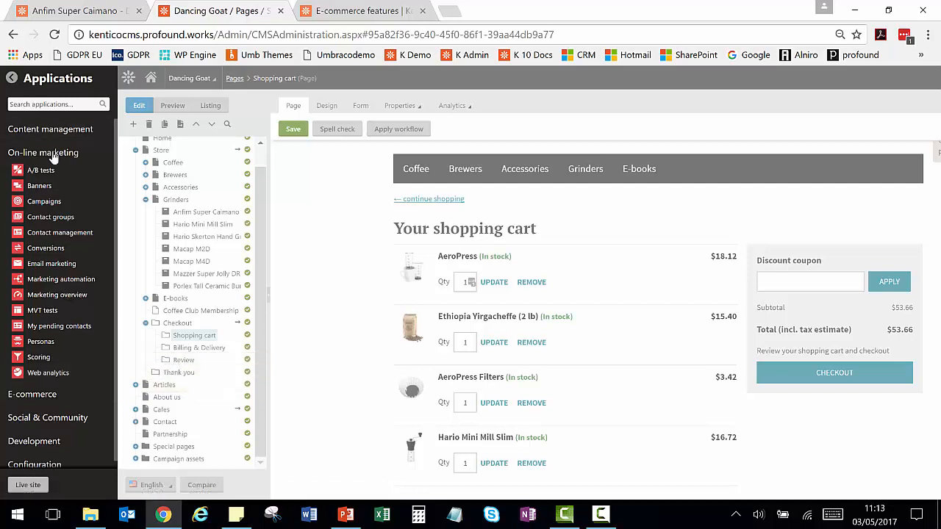
pyautogui.click(41, 152)
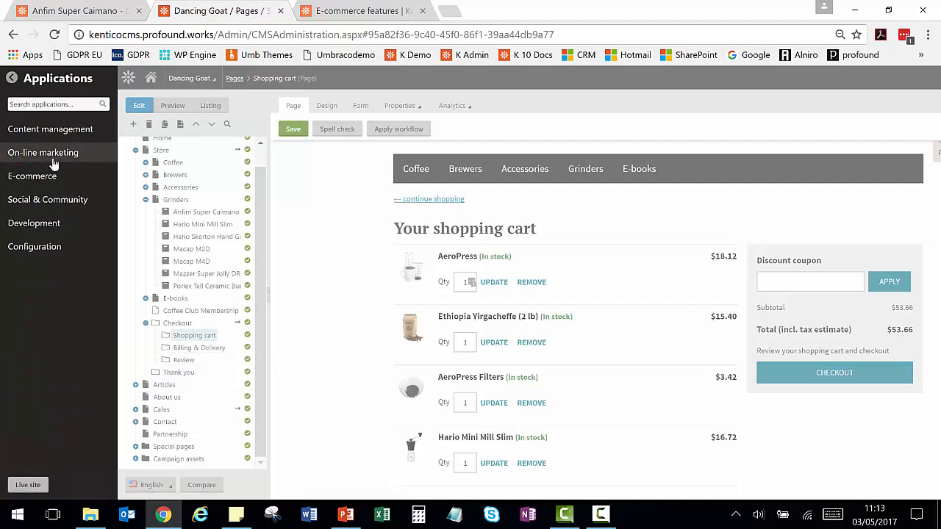
pyautogui.moveTo(81, 211)
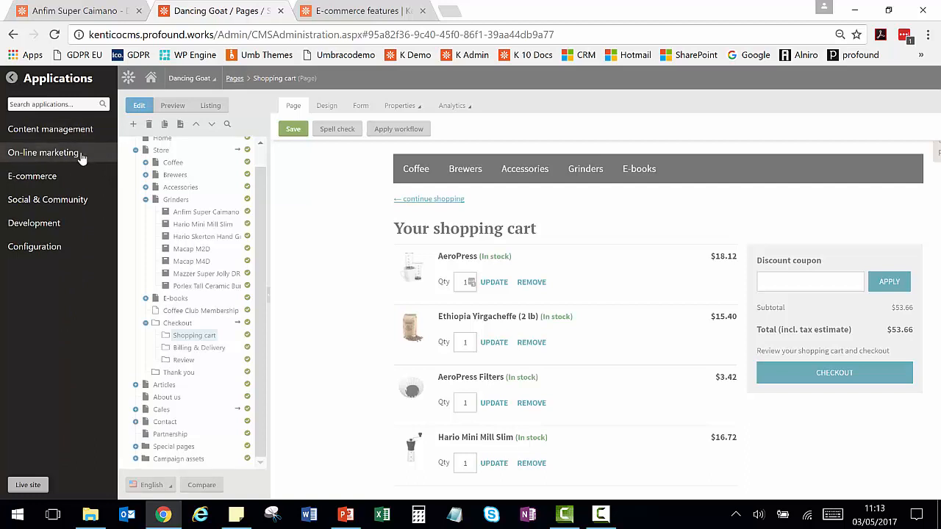
pyautogui.click(32, 177)
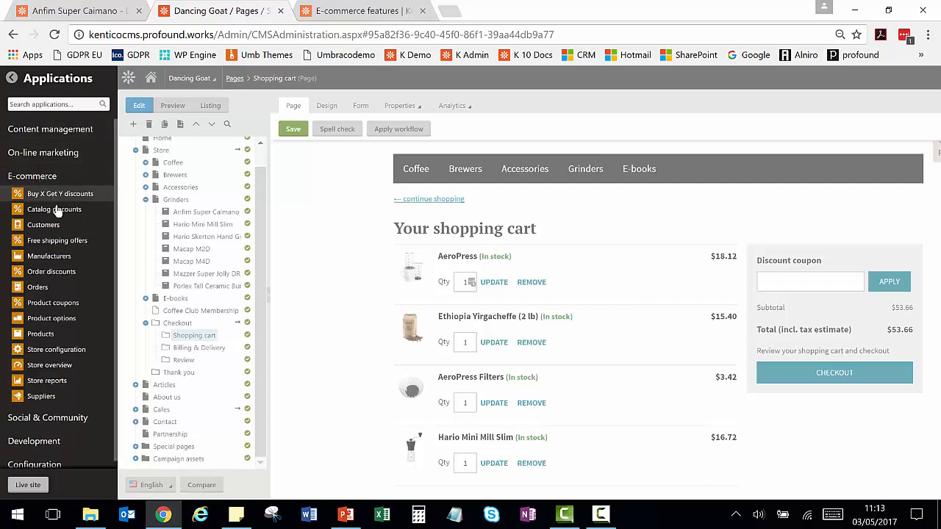